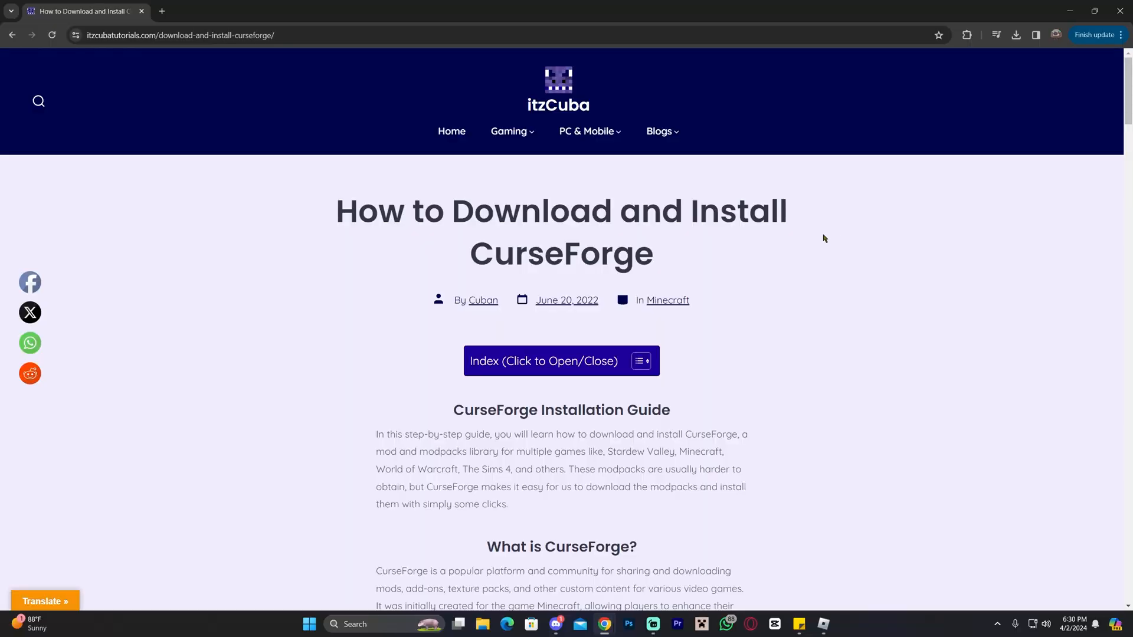
Reach the CurseForge app download page from the website
scroll("down", 3)
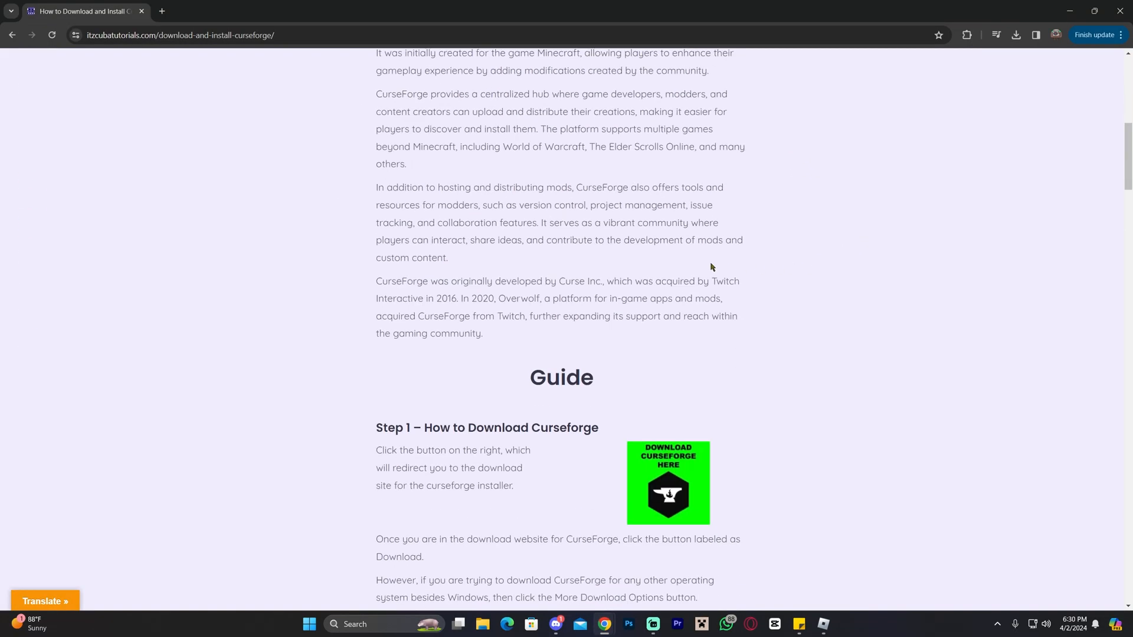
scroll("down", 3)
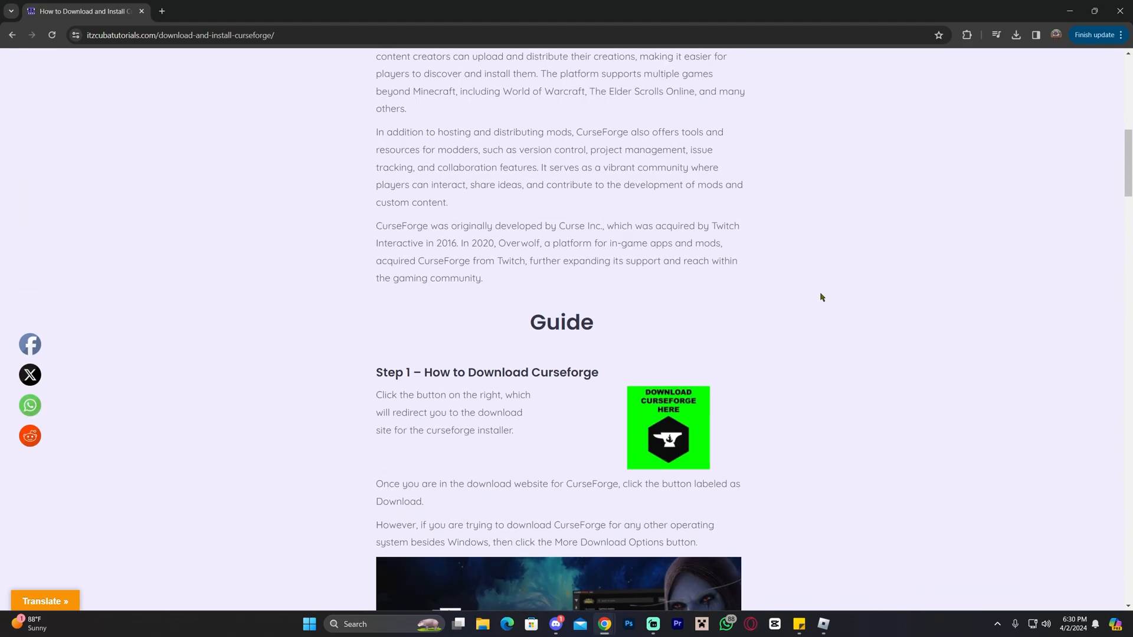
scroll("up", 3)
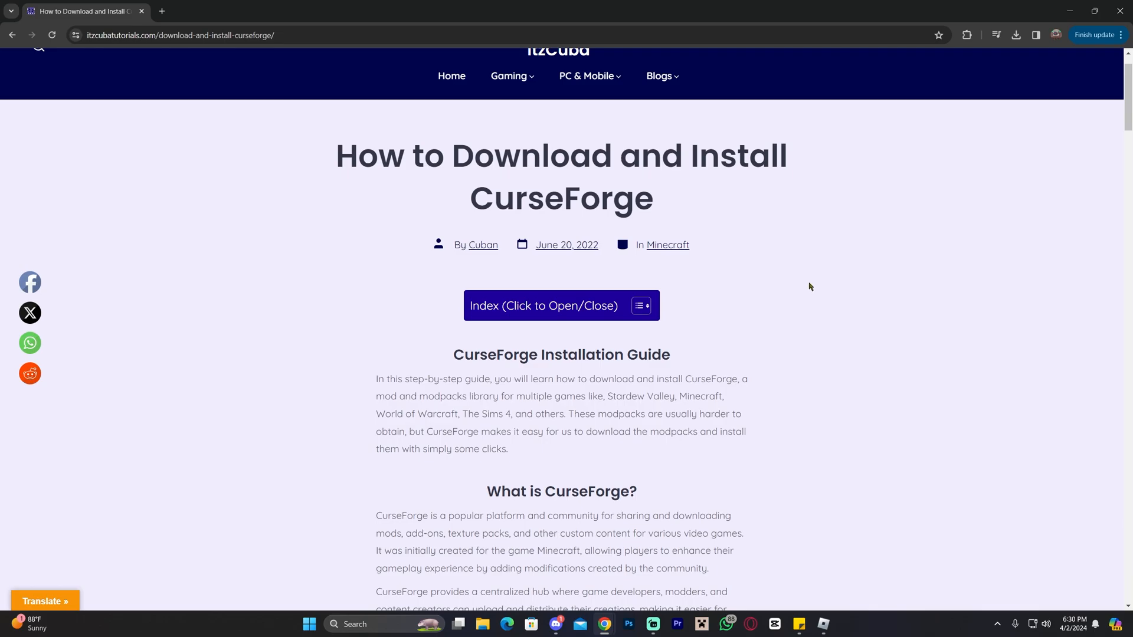
scroll("up", 3)
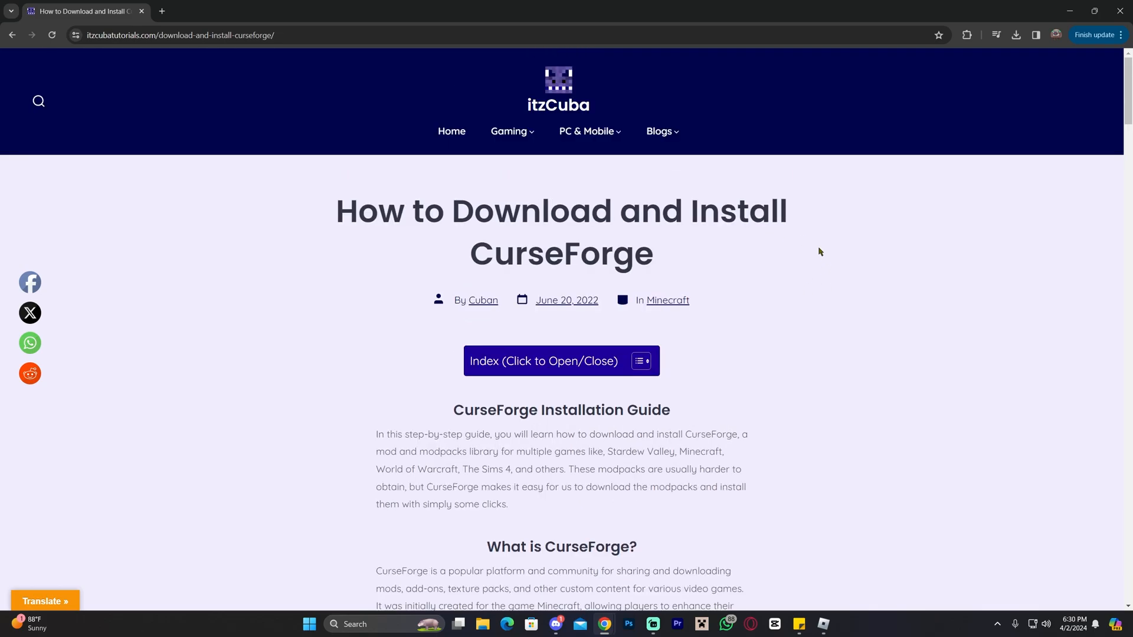
scroll("down", 3)
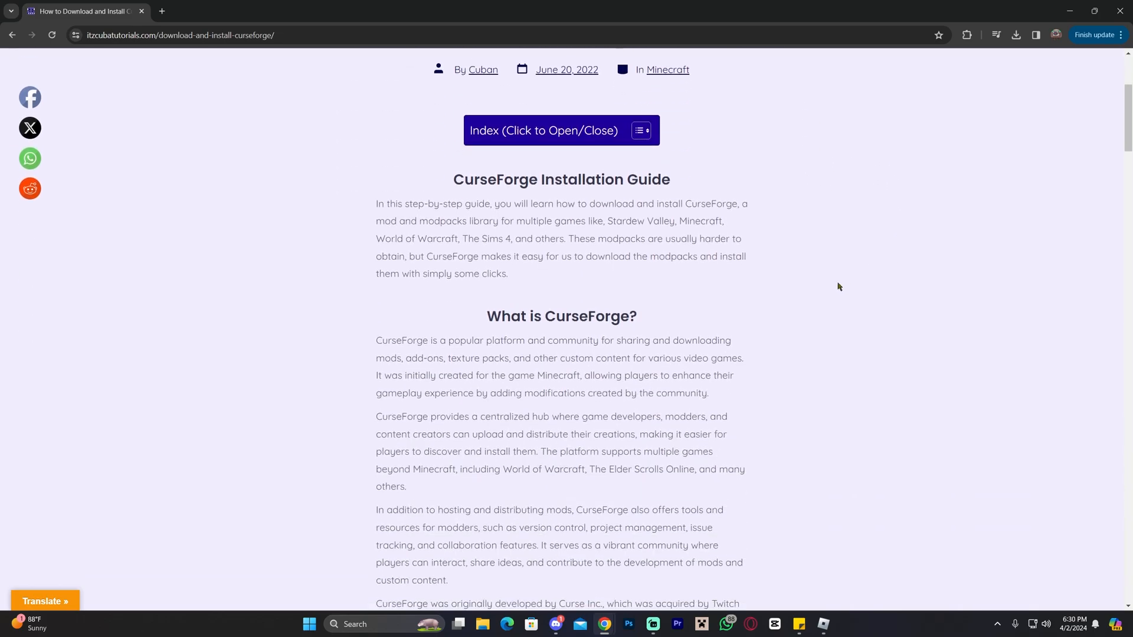
scroll("up", 3)
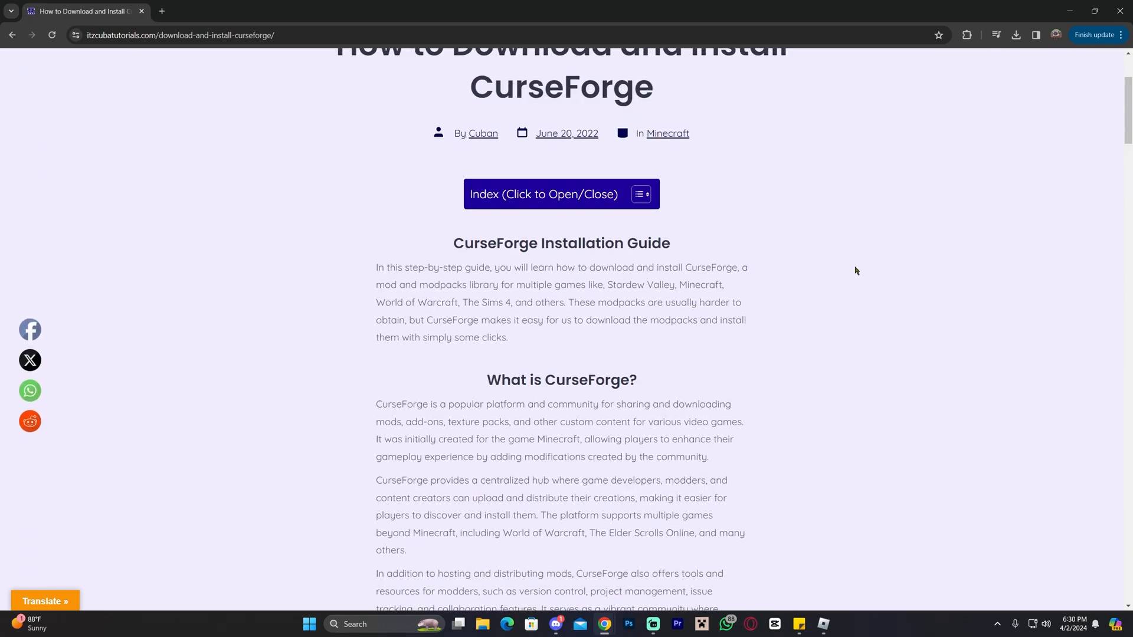
left_click(217, 11)
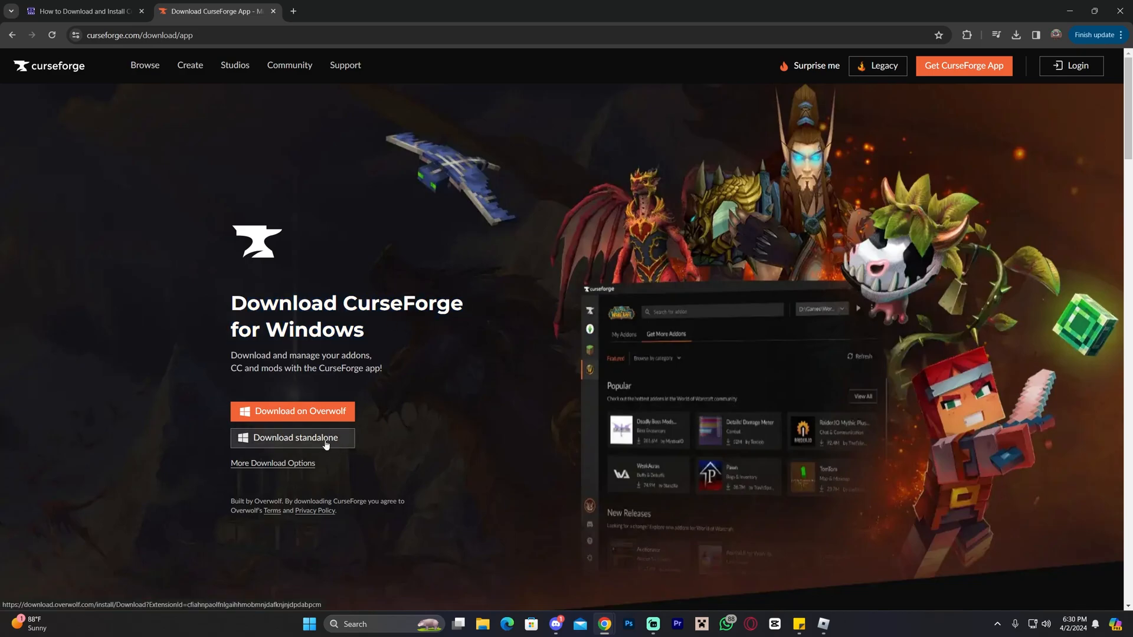
Download the standalone CurseForge Windows installer and save it into Downloads
left_click(292, 438)
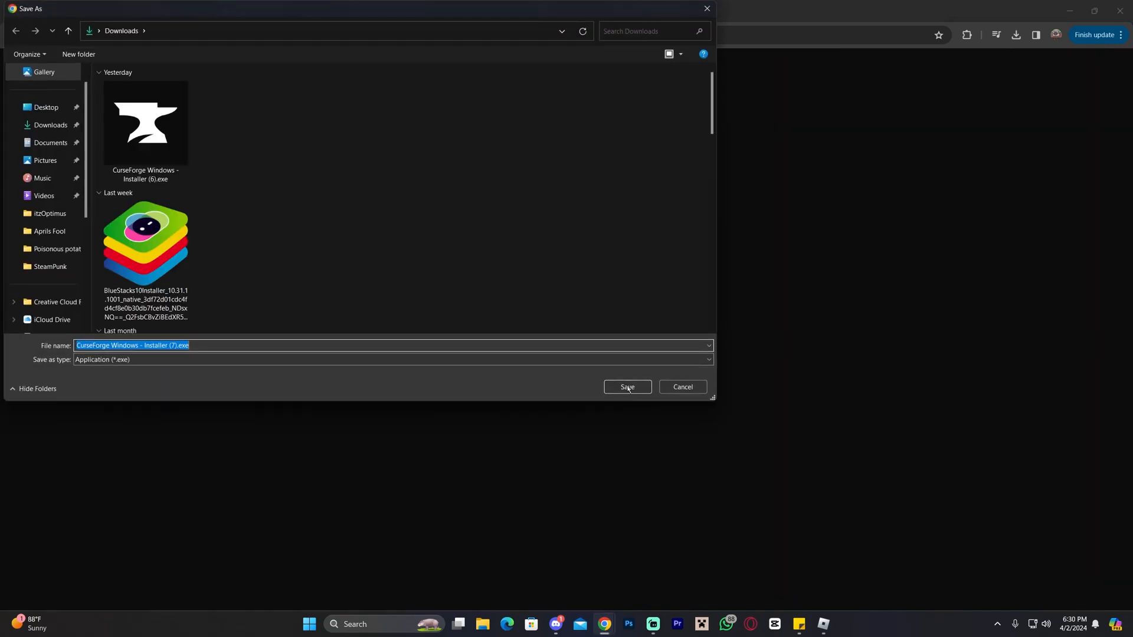
left_click(627, 387)
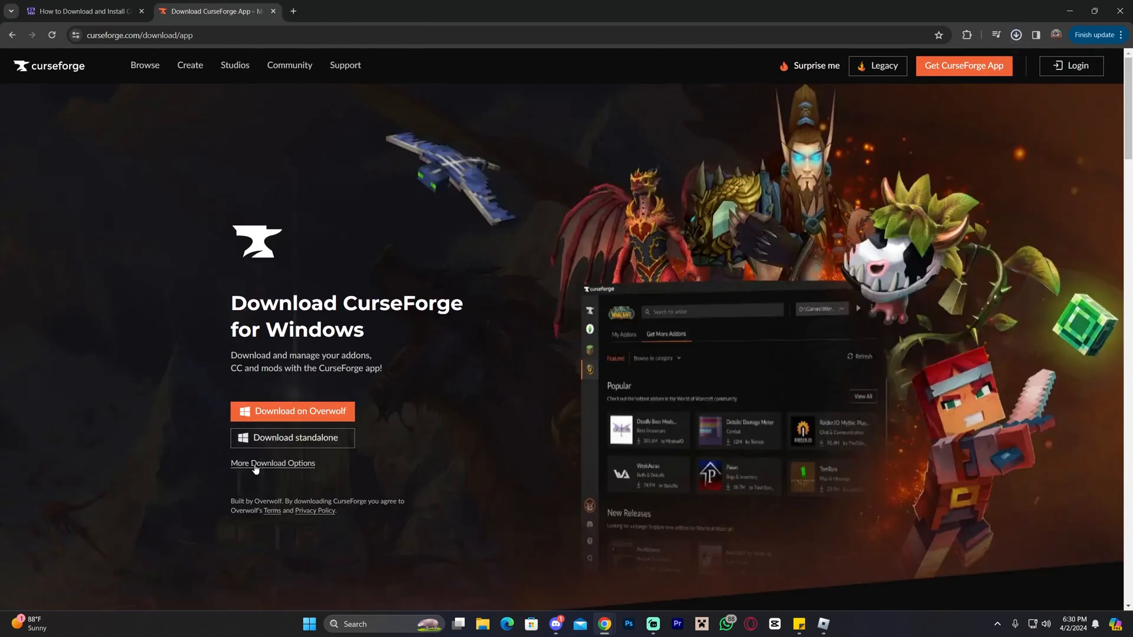
left_click(273, 465)
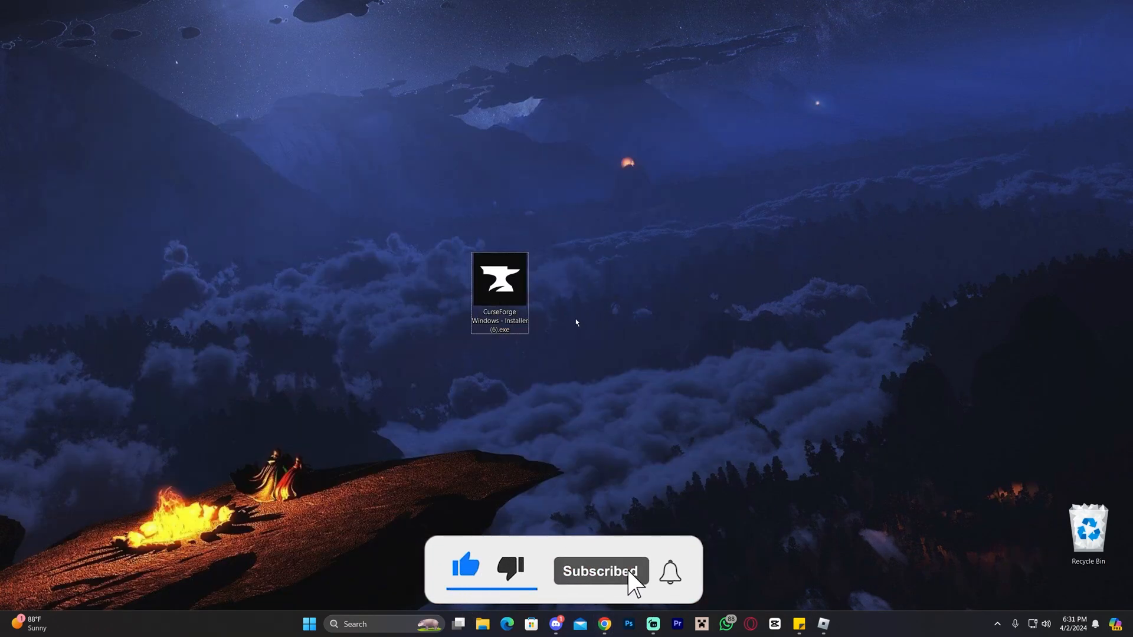
mouse_move(503, 289)
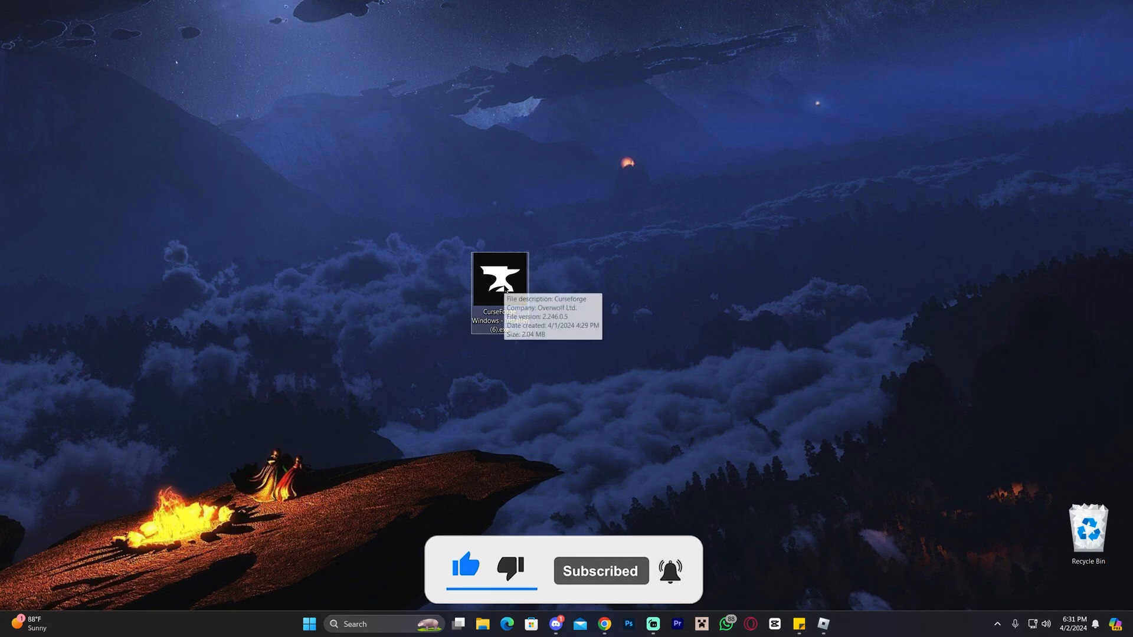
Run the installer exe with English, the default folder and accepted terms, and start installing
double_click(498, 282)
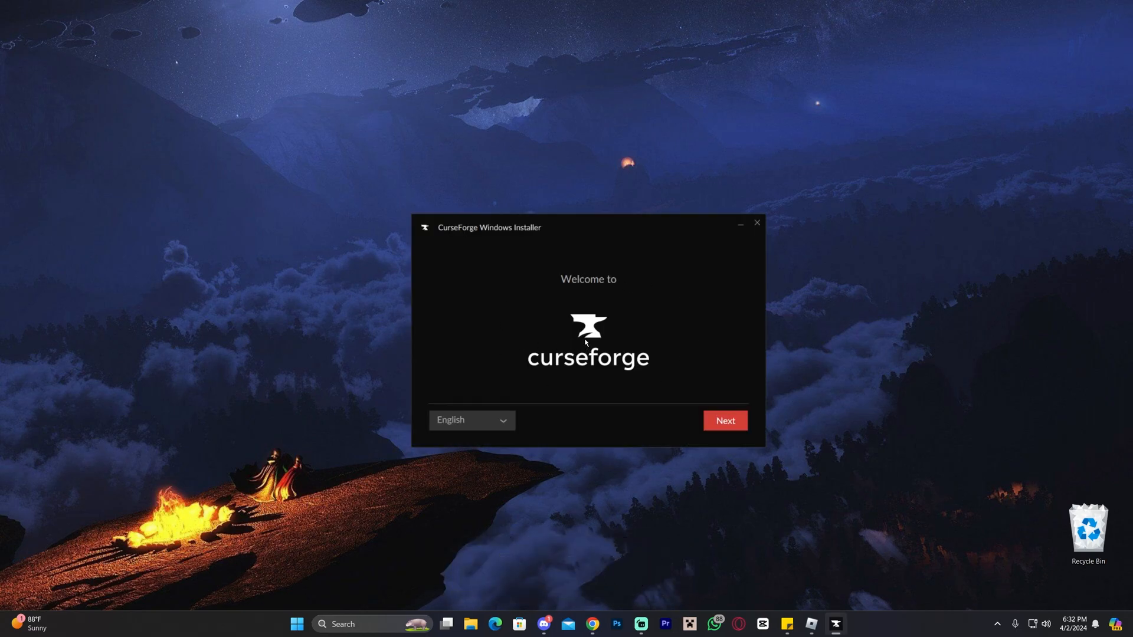
left_click(470, 420)
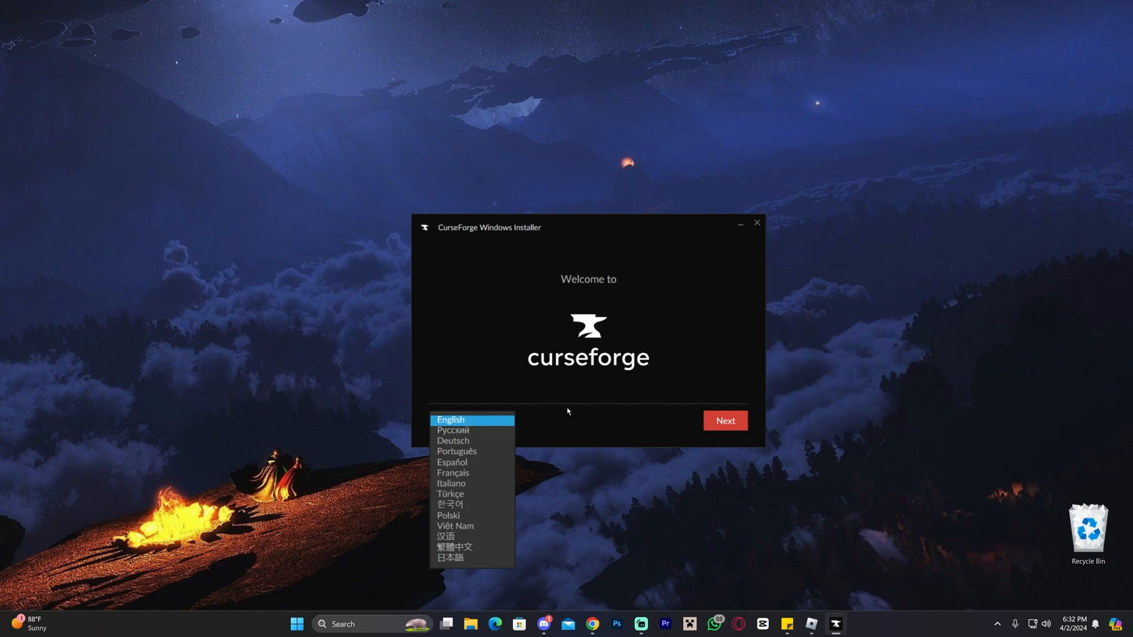
left_click(471, 420)
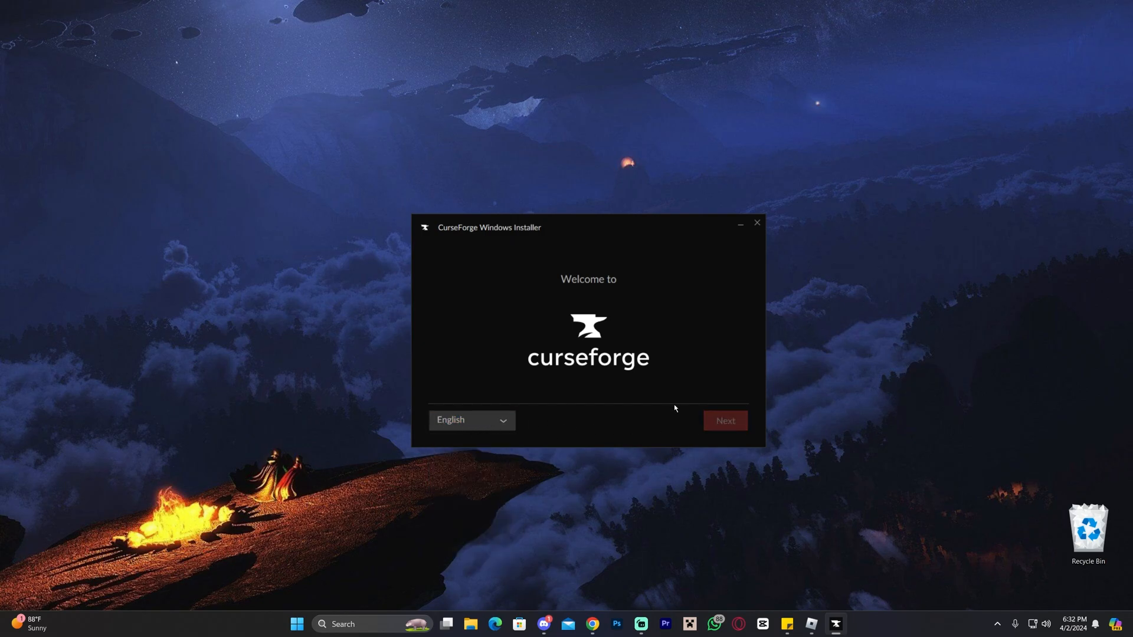
left_click(723, 420)
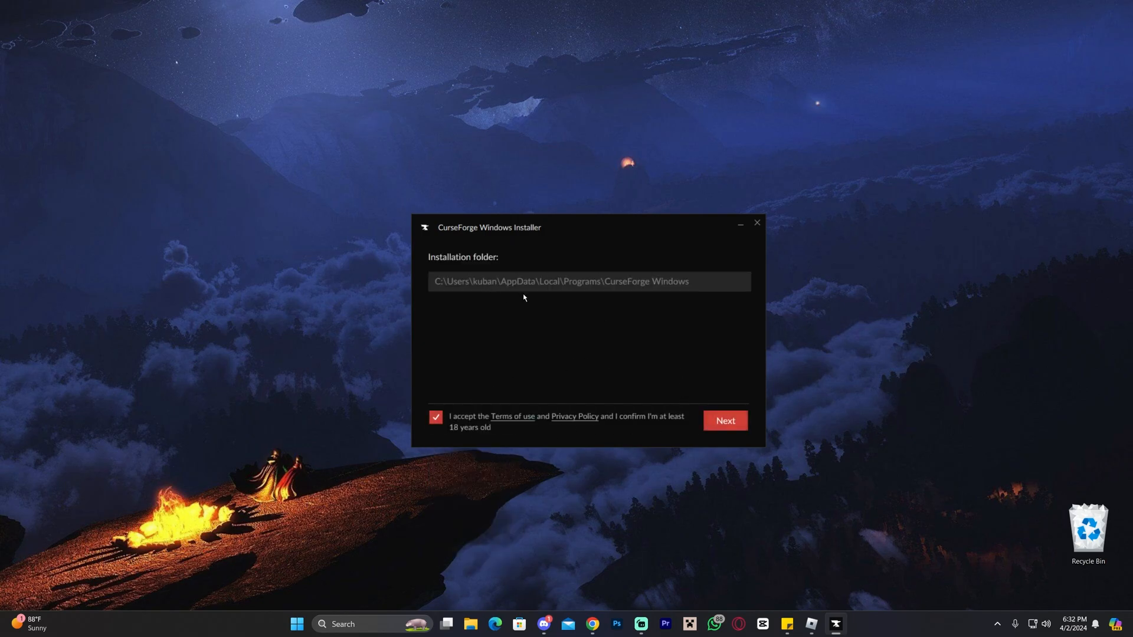
mouse_move(622, 236)
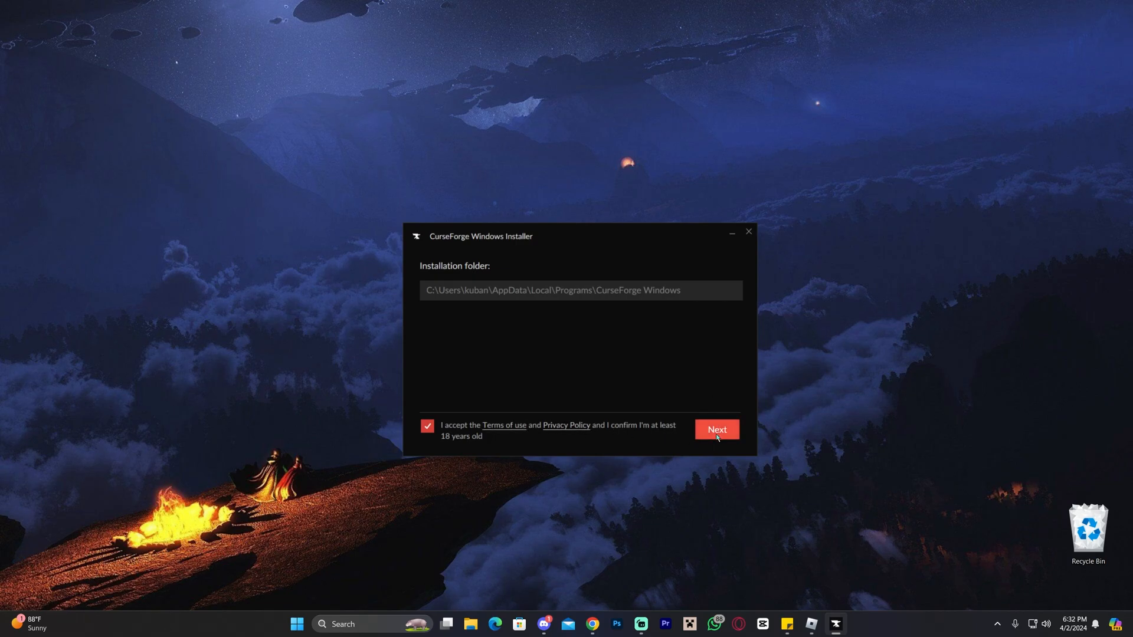
left_click(716, 429)
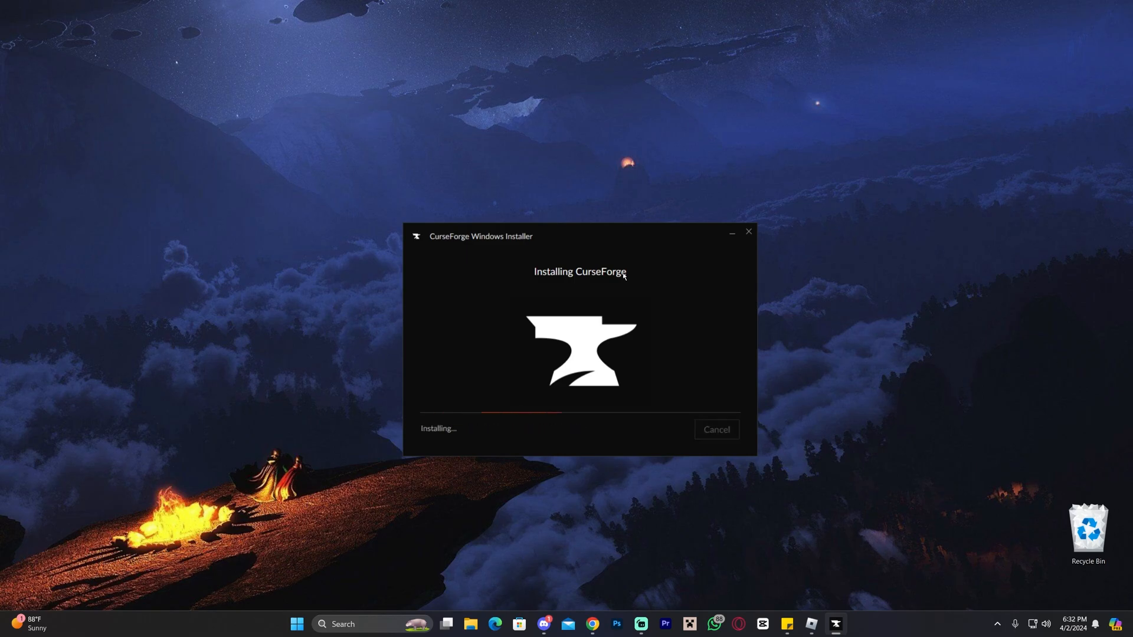
mouse_move(629, 278)
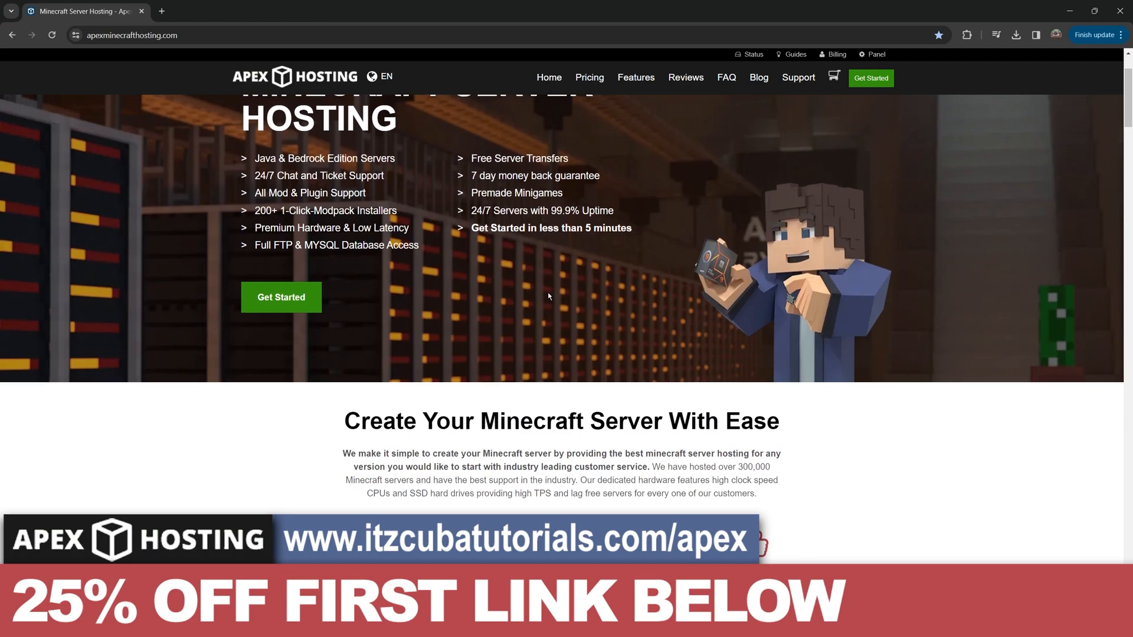
scroll("up", 3)
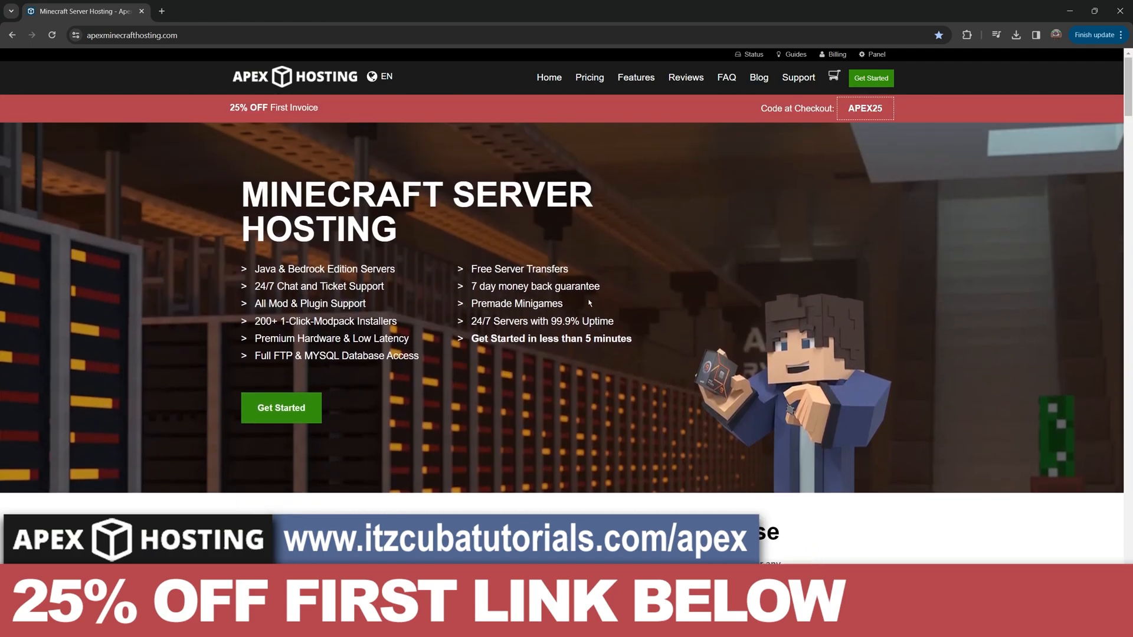
mouse_move(445, 227)
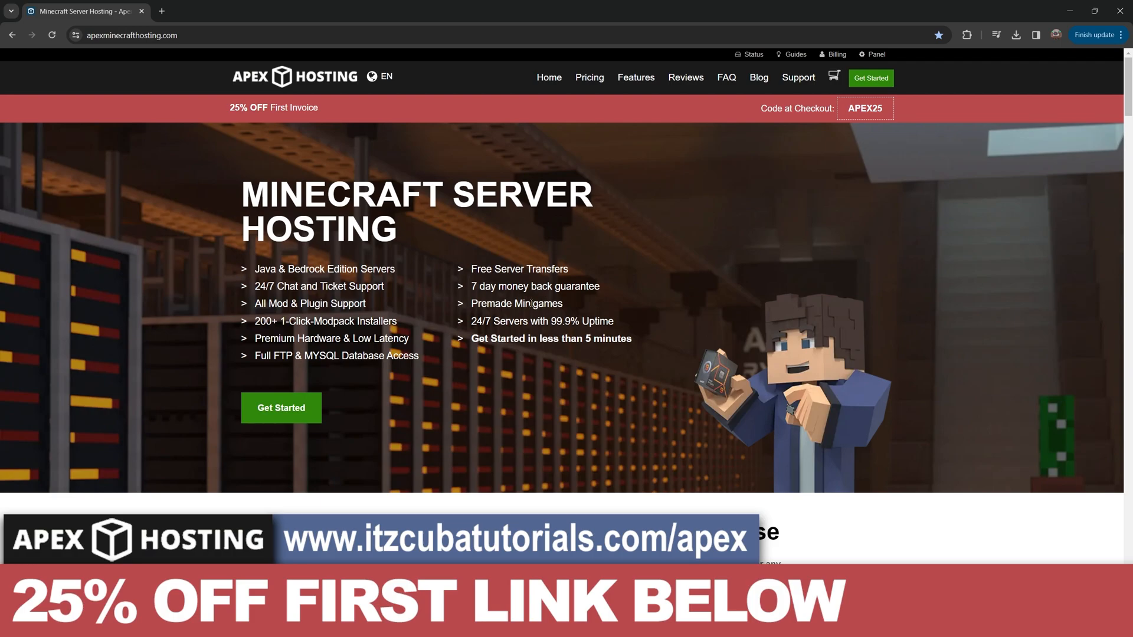
mouse_move(368, 282)
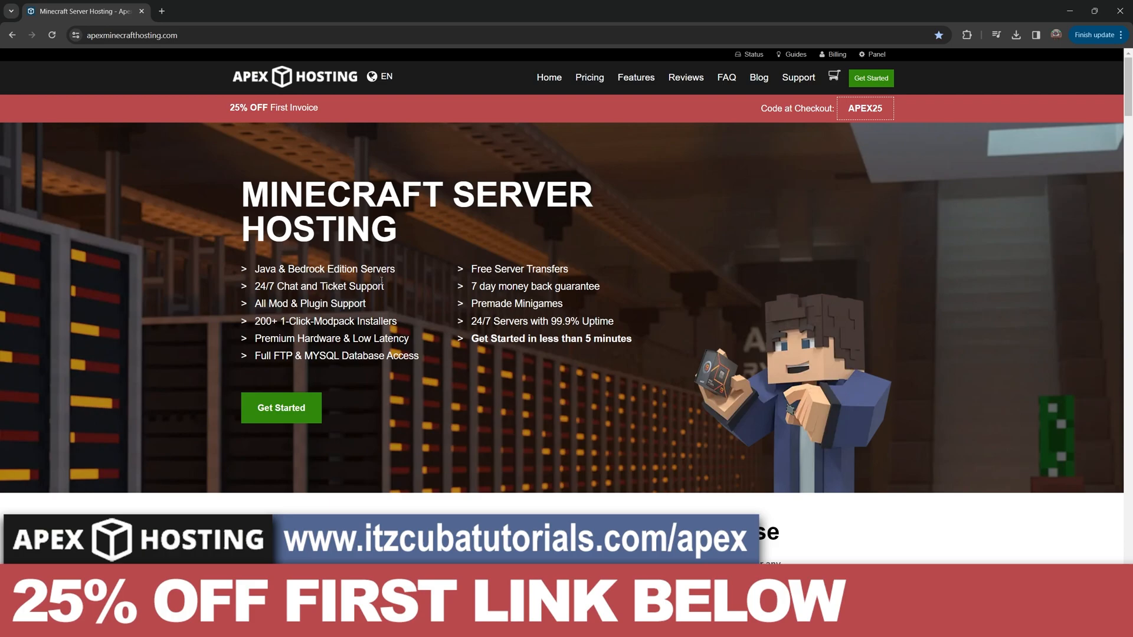
scroll("down", 3)
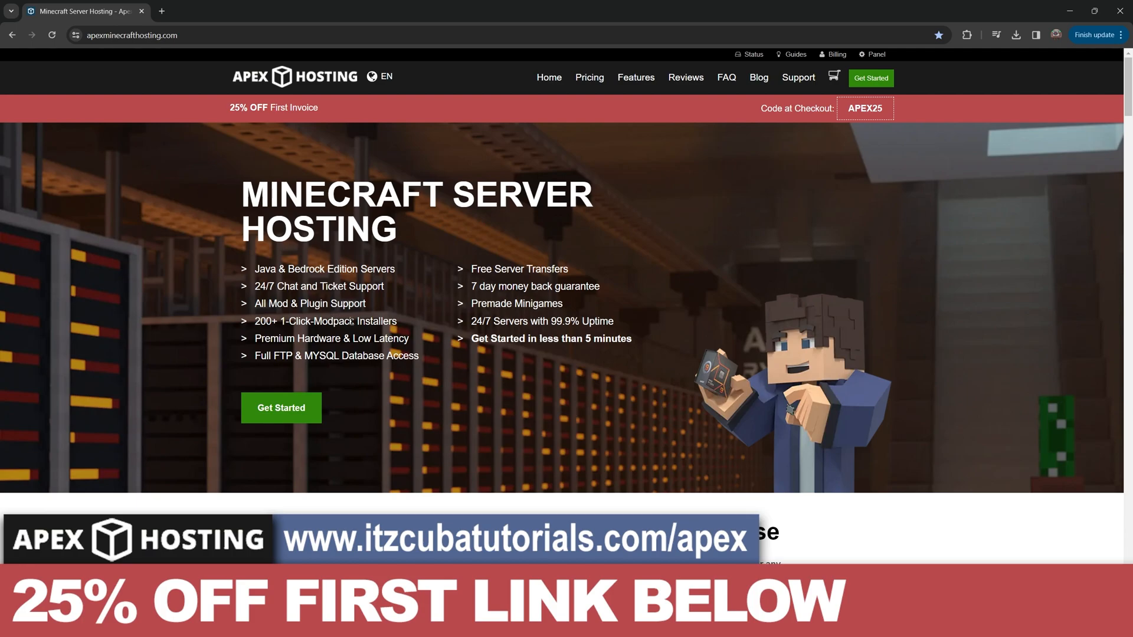
mouse_move(455, 329)
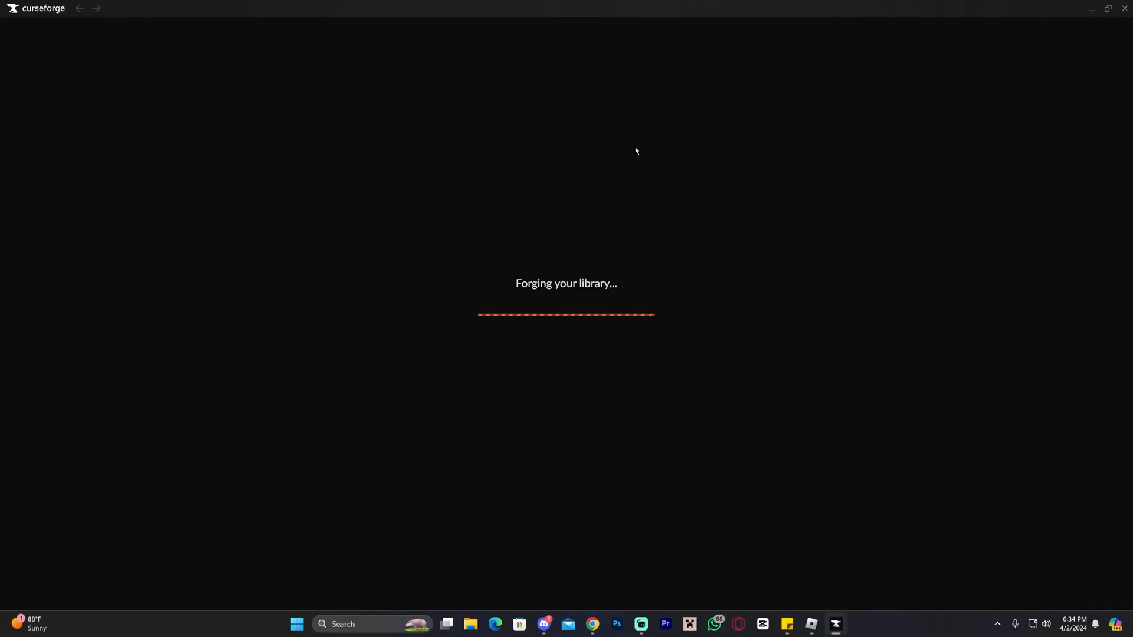
mouse_move(564, 162)
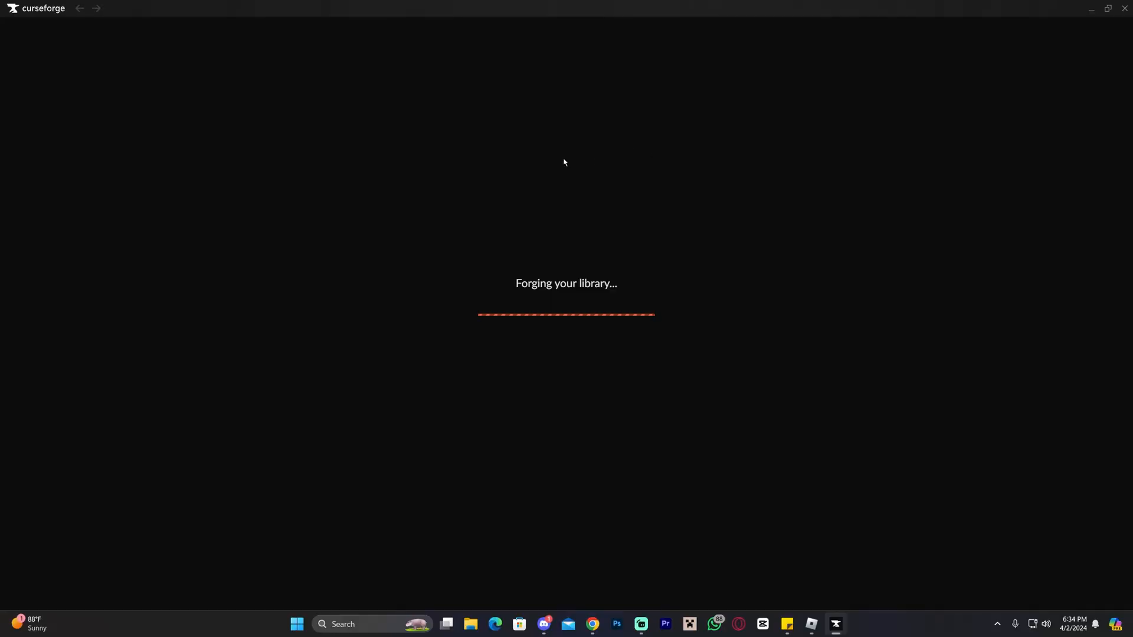
mouse_move(555, 207)
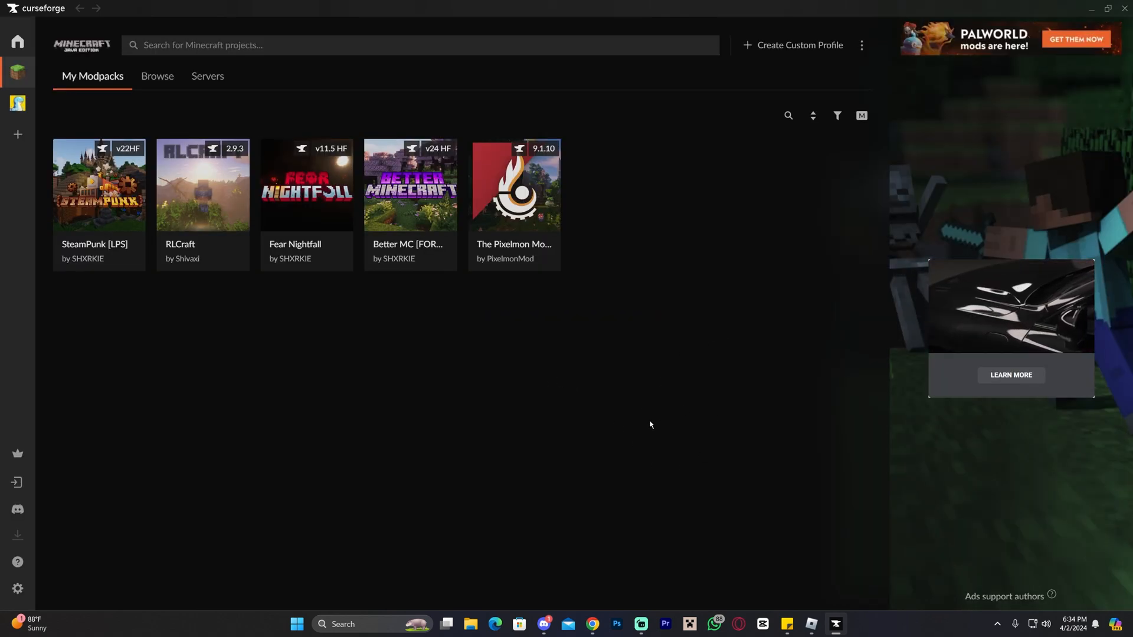
Choose Minecraft from the games list to show the My Modpacks library
left_click(18, 41)
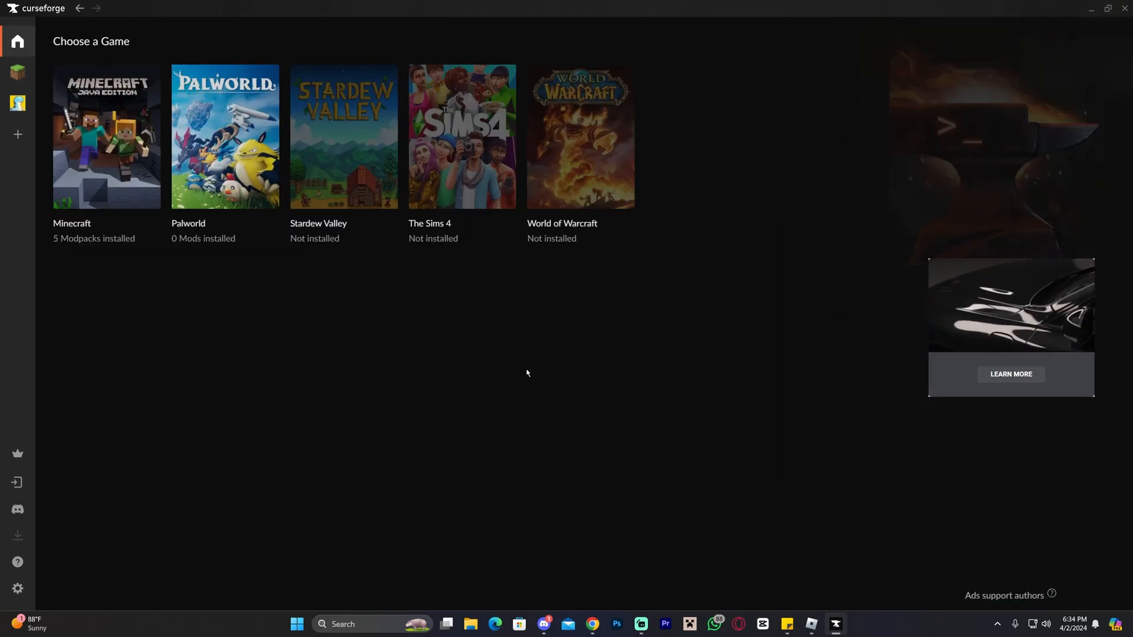
mouse_move(333, 384)
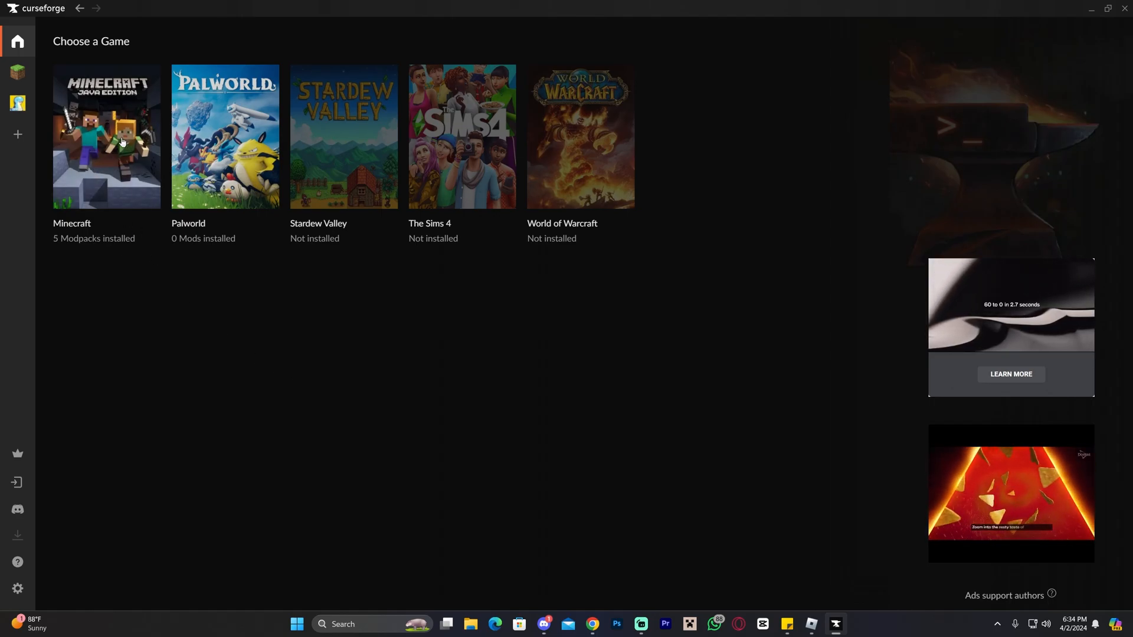
mouse_move(112, 109)
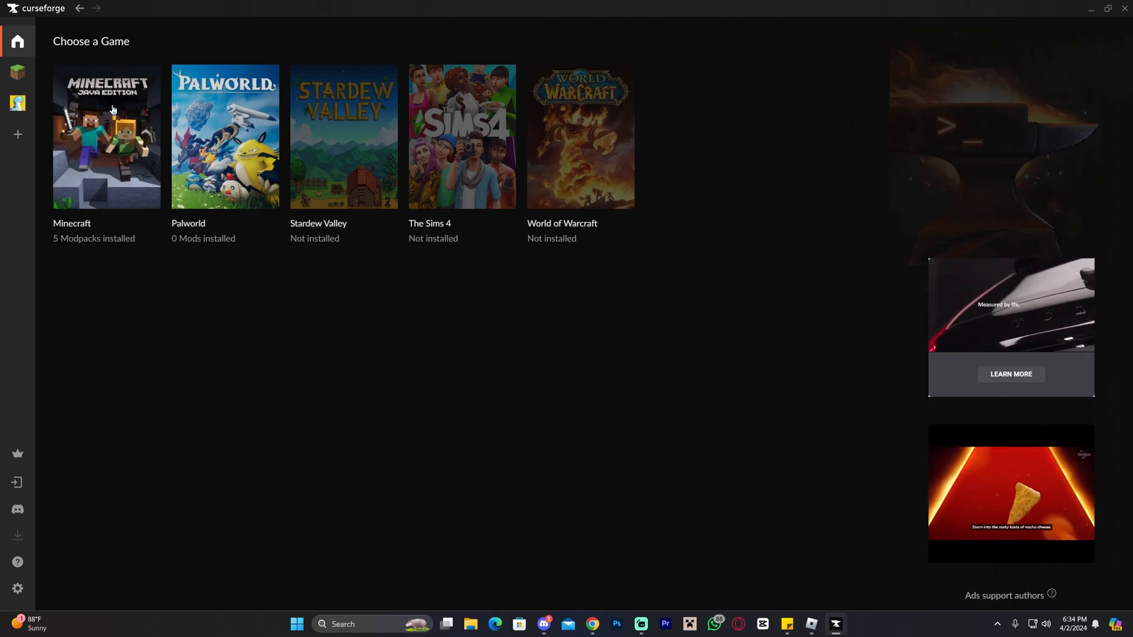
left_click(106, 136)
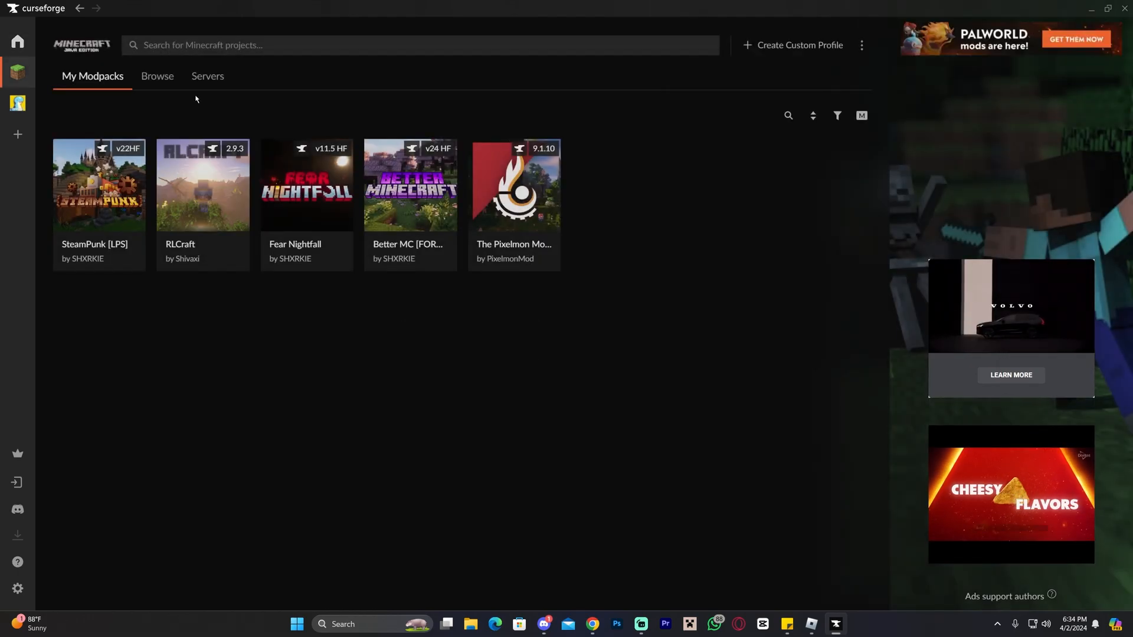
Switch to the Browse catalog of featured Minecraft modpacks and look through it
left_click(157, 76)
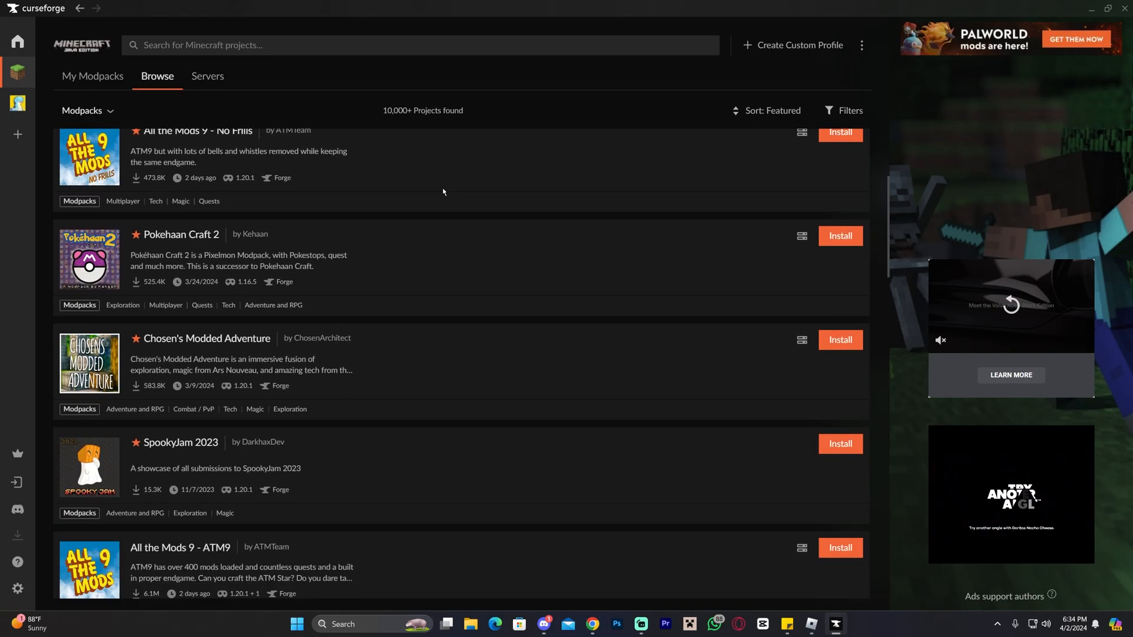
scroll("down", 3)
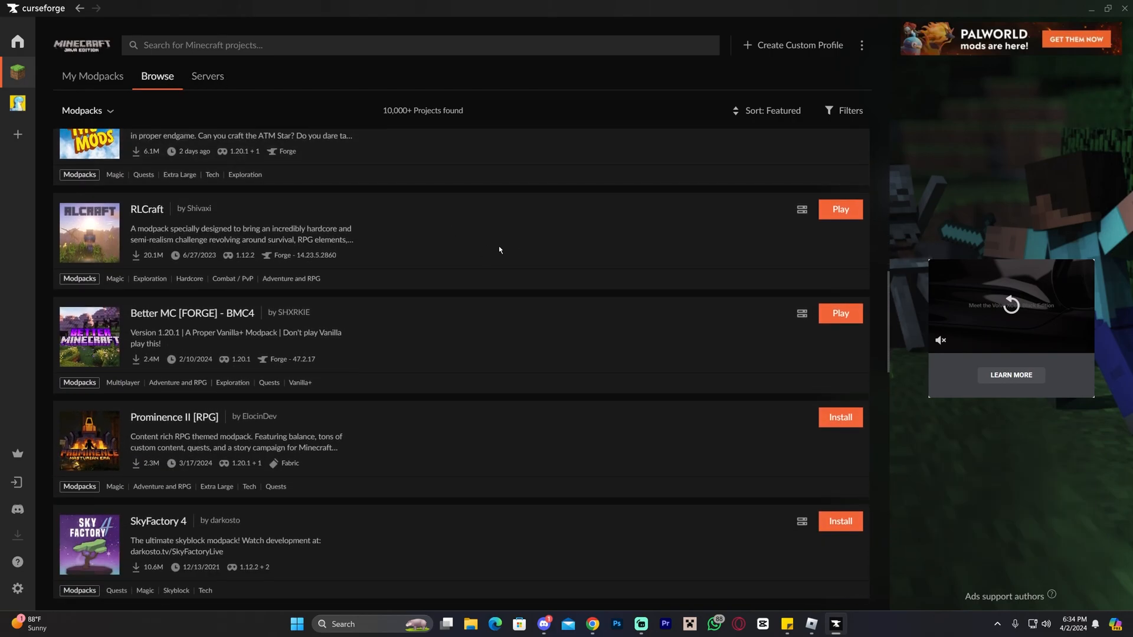
scroll("down", 3)
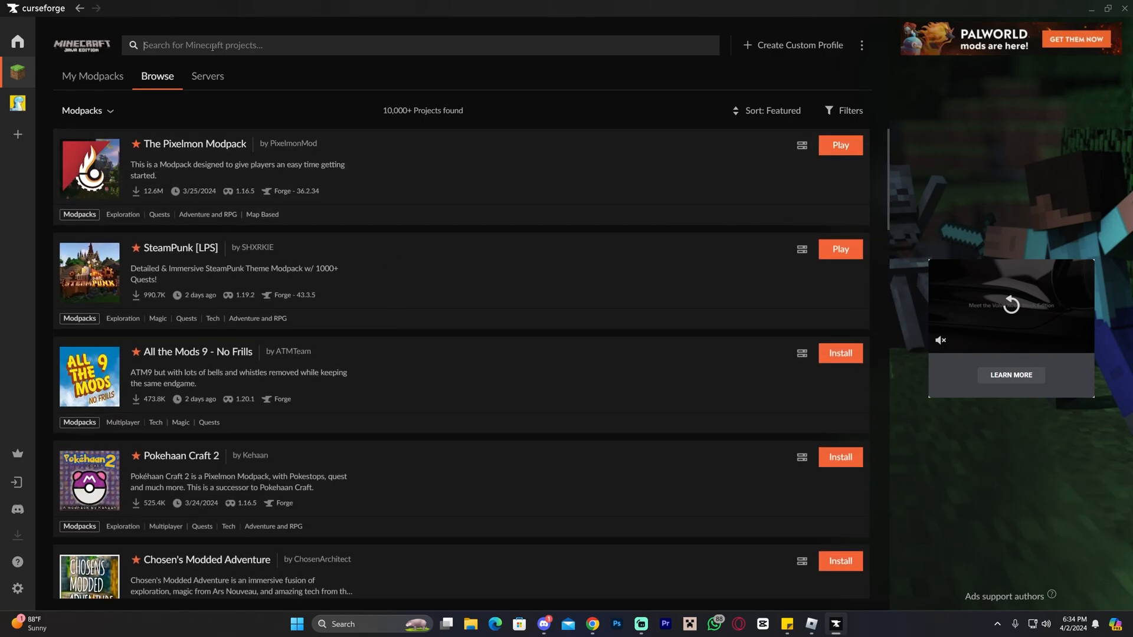
Search for 'dawncraft' and install DawnCraft - Echoes of Legends
type("dawncraft")
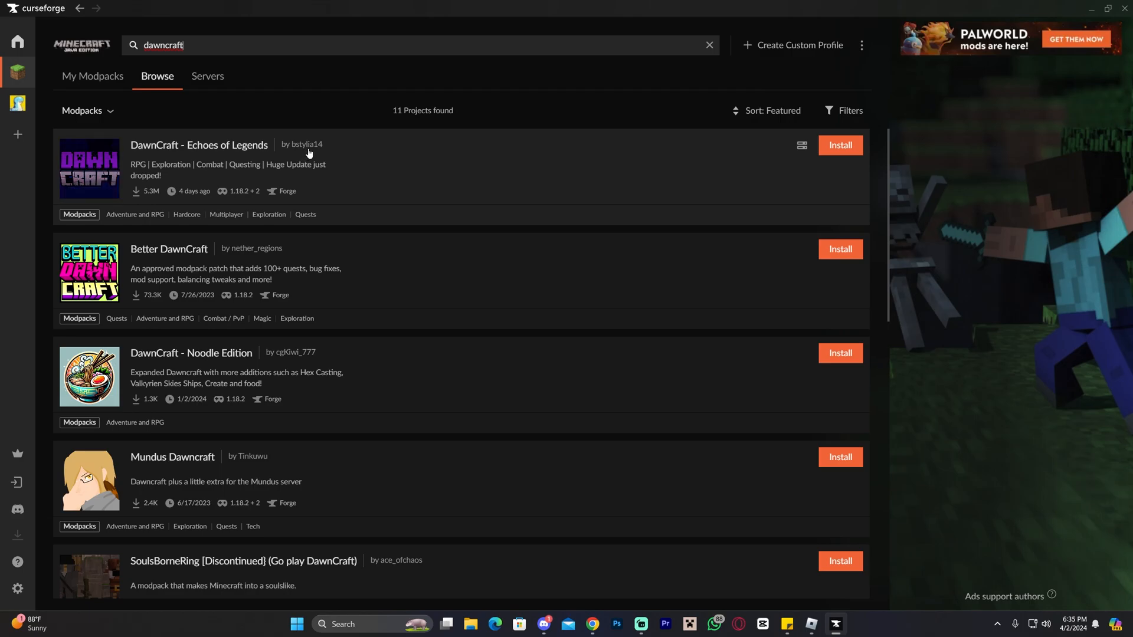
mouse_move(304, 150)
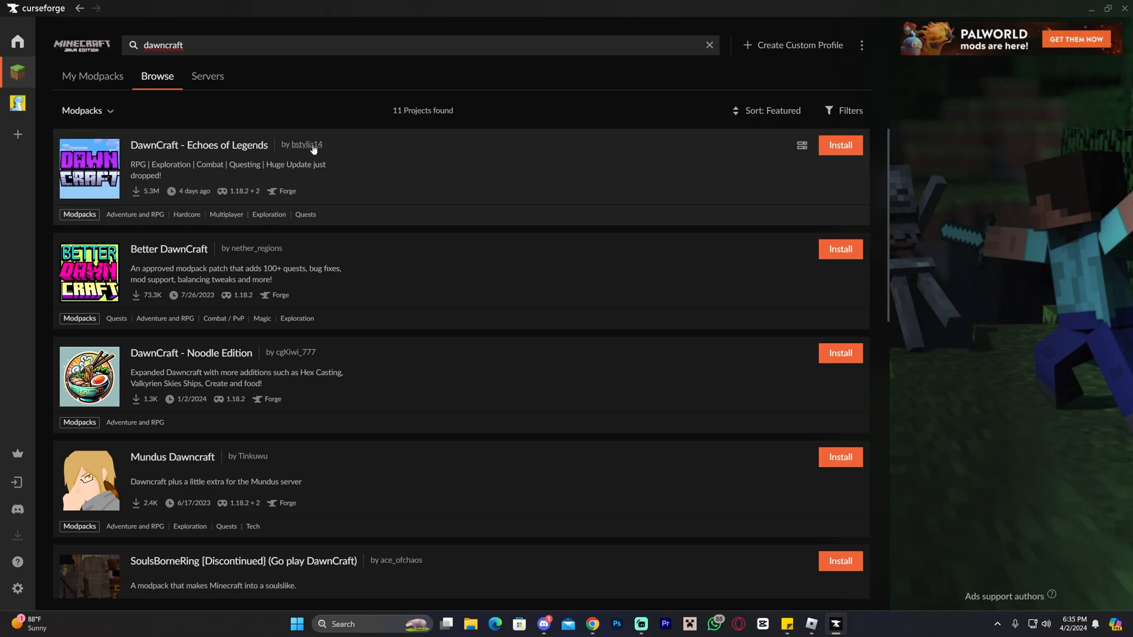
mouse_move(353, 153)
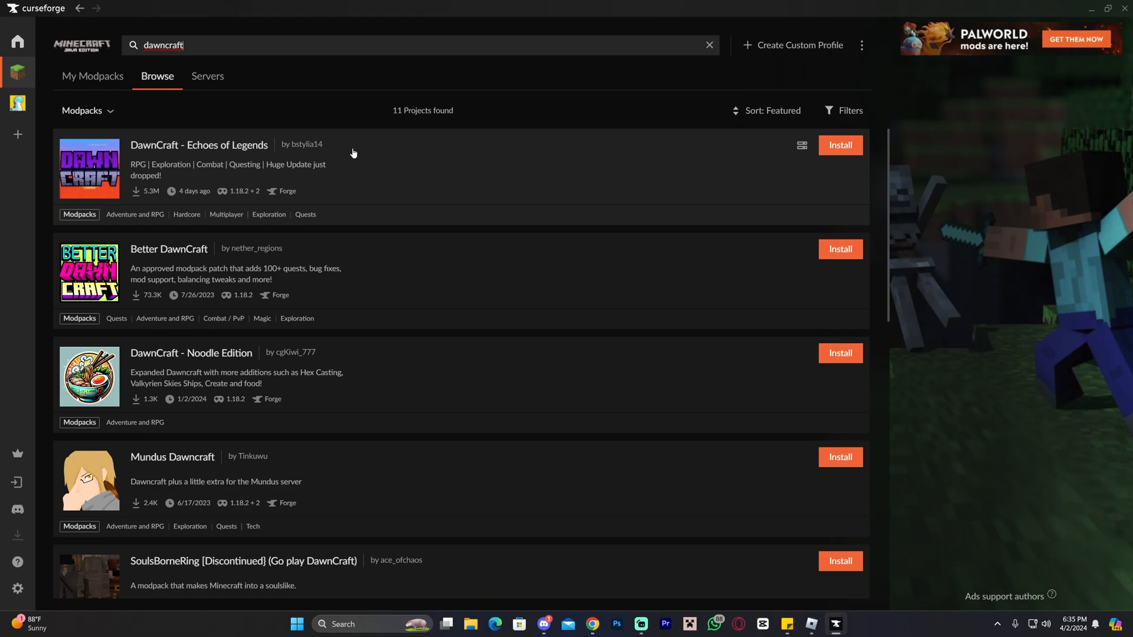
mouse_move(840, 145)
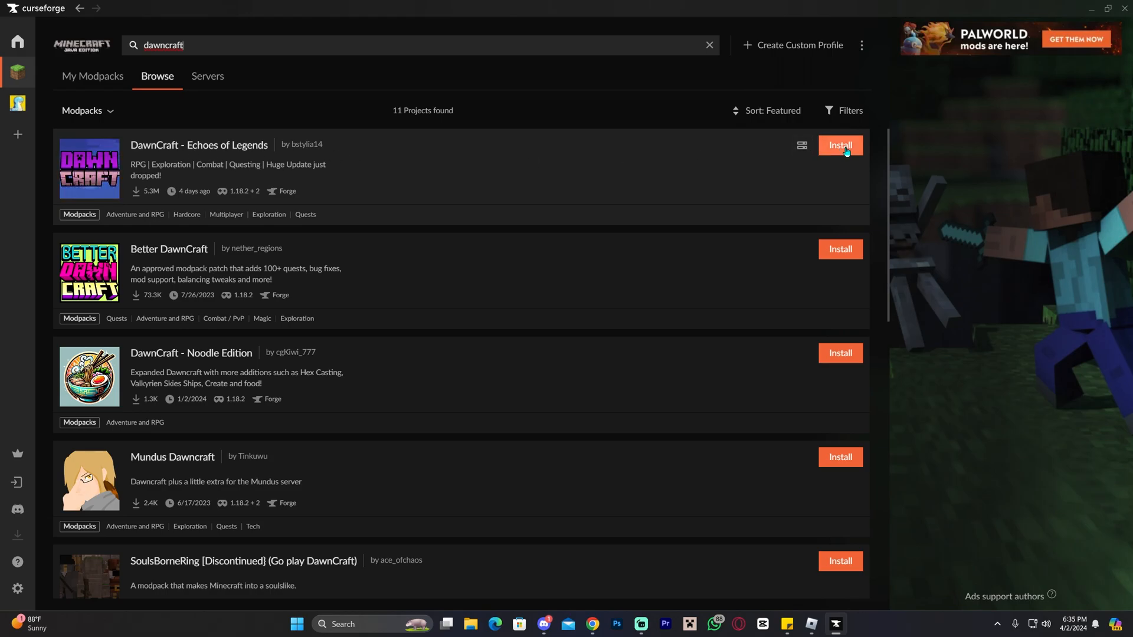
left_click(839, 145)
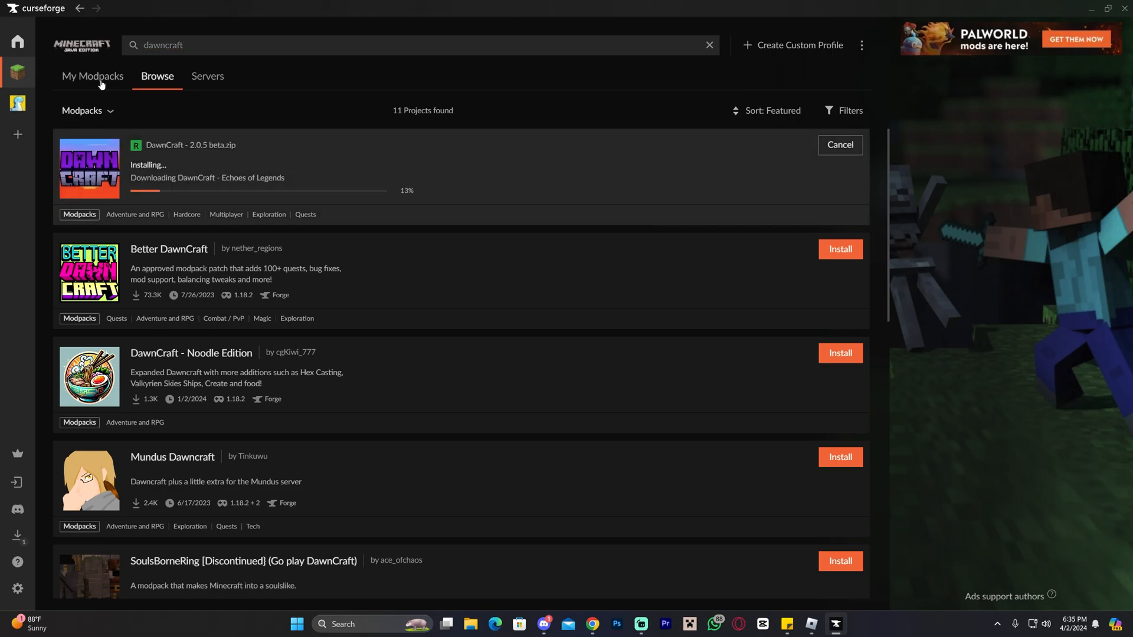
Return to My Modpacks where DawnCraft 2.0.5 beta is applying patches
left_click(92, 76)
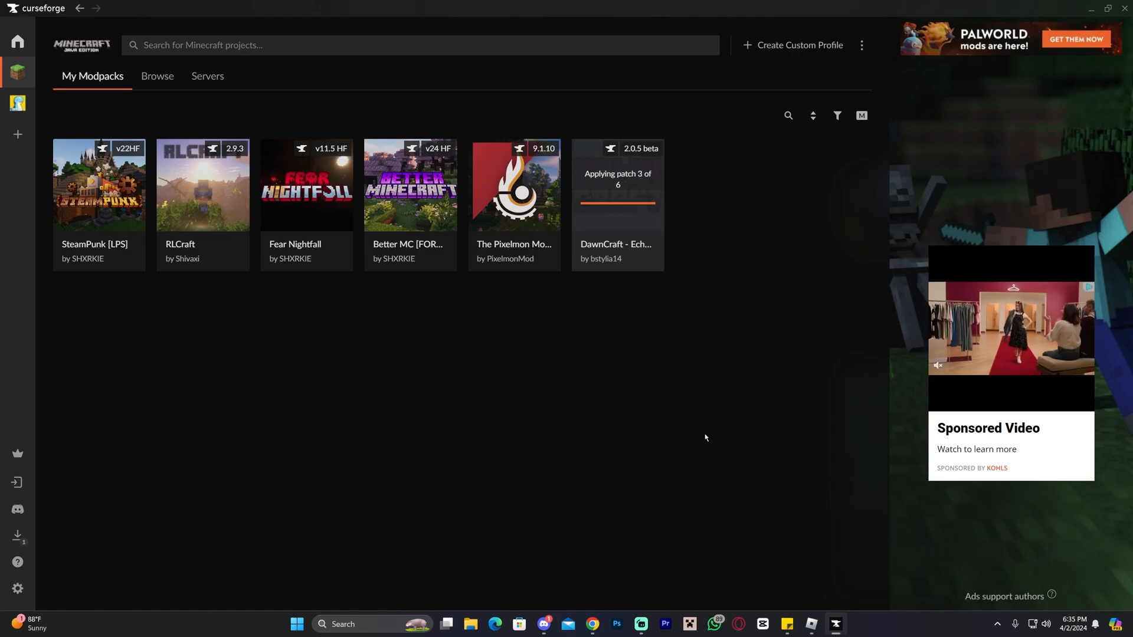
mouse_move(765, 174)
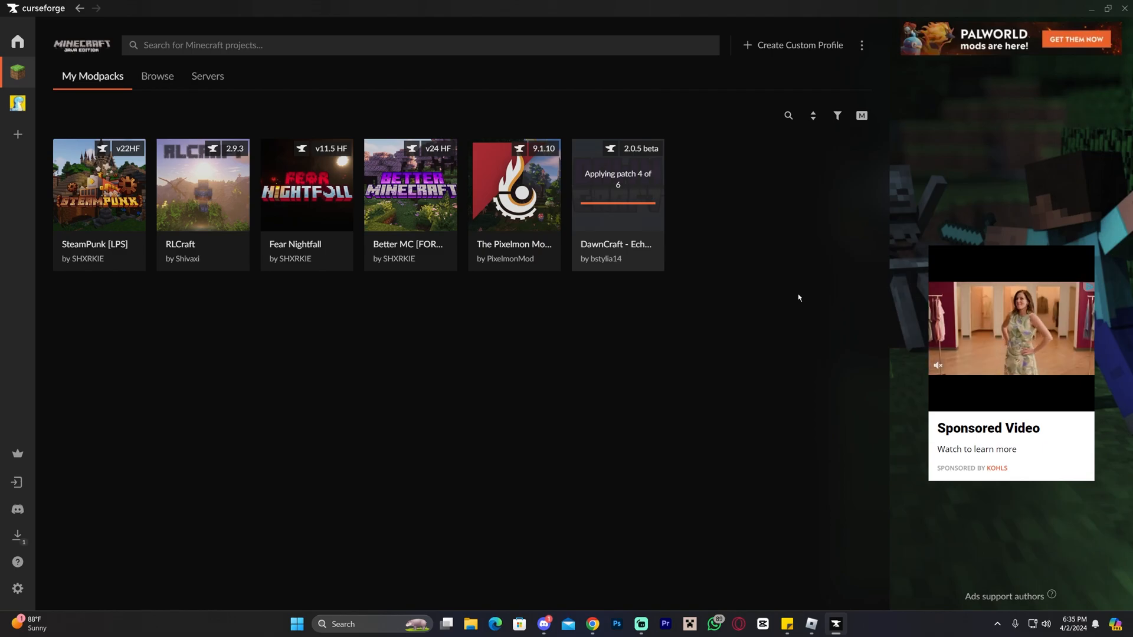
mouse_move(733, 347)
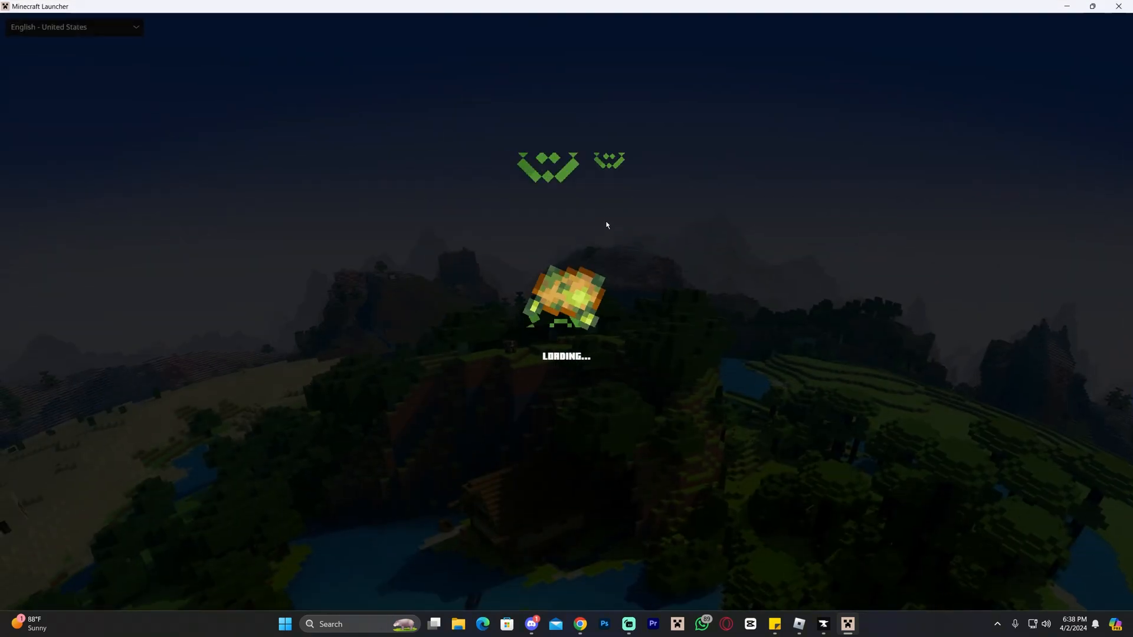
mouse_move(649, 169)
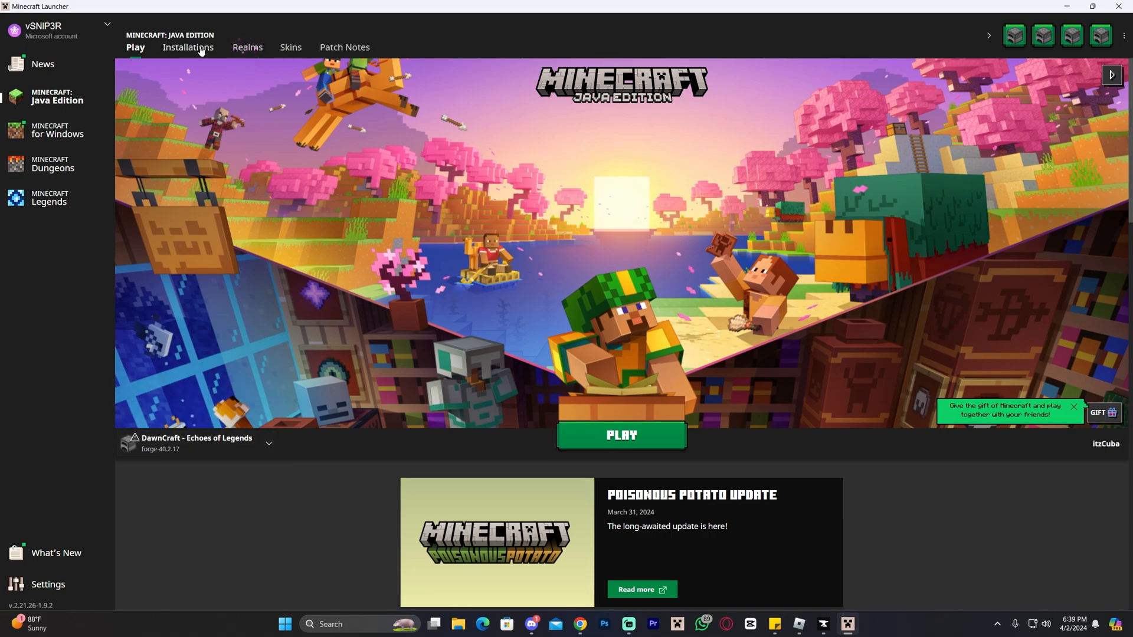
Edit the DawnCraft installation's -Xmx memory value in JVM Arguments and save
left_click(187, 47)
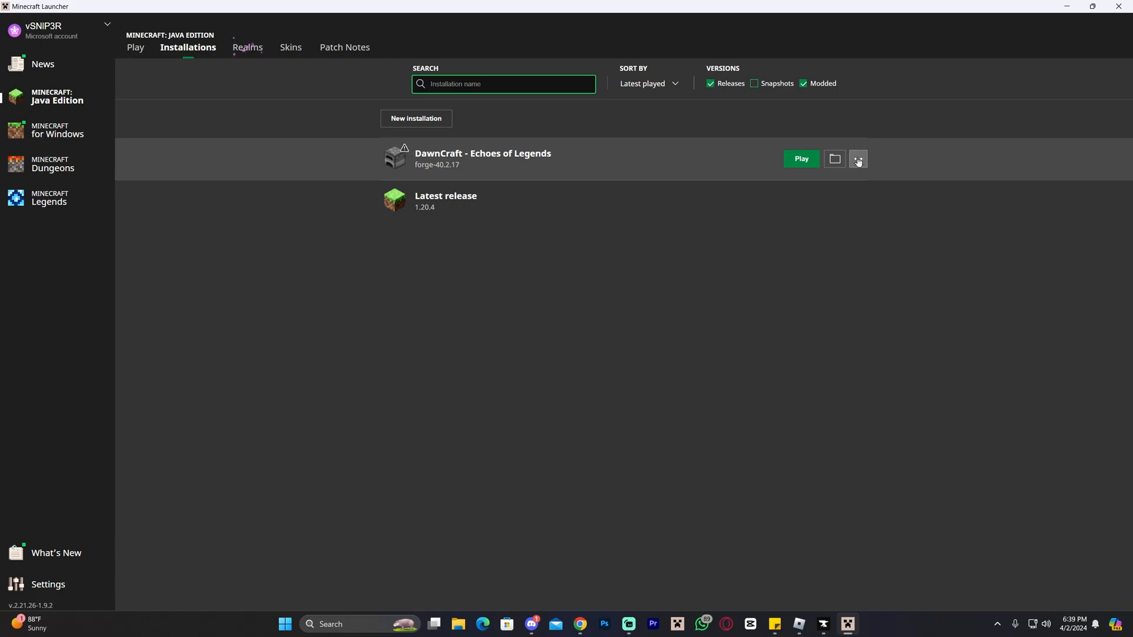
left_click(858, 158)
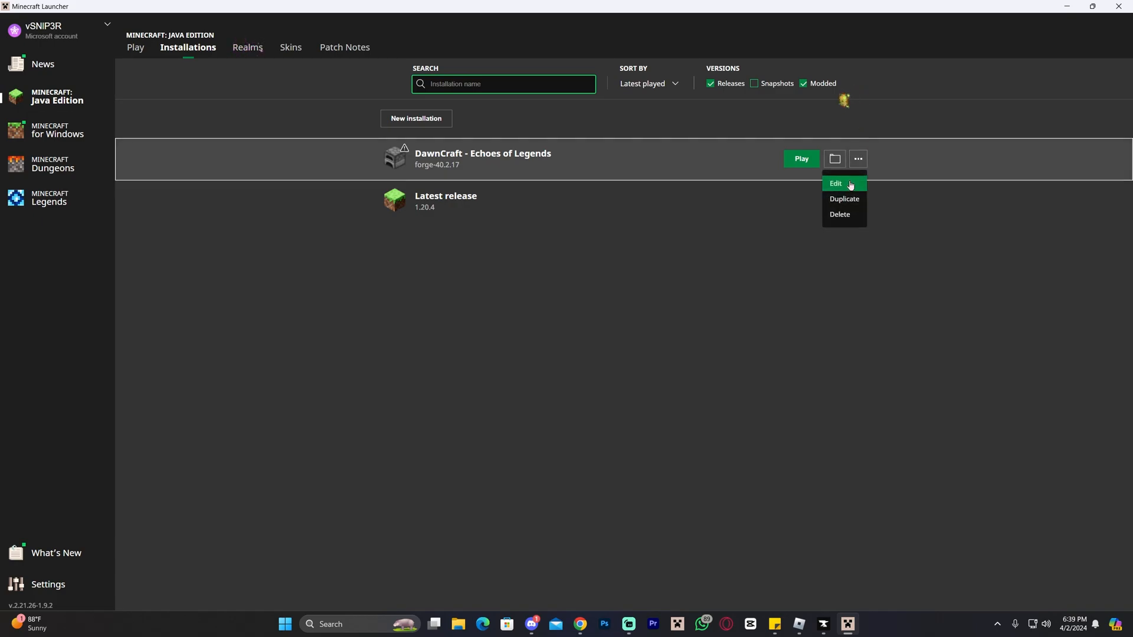
left_click(836, 183)
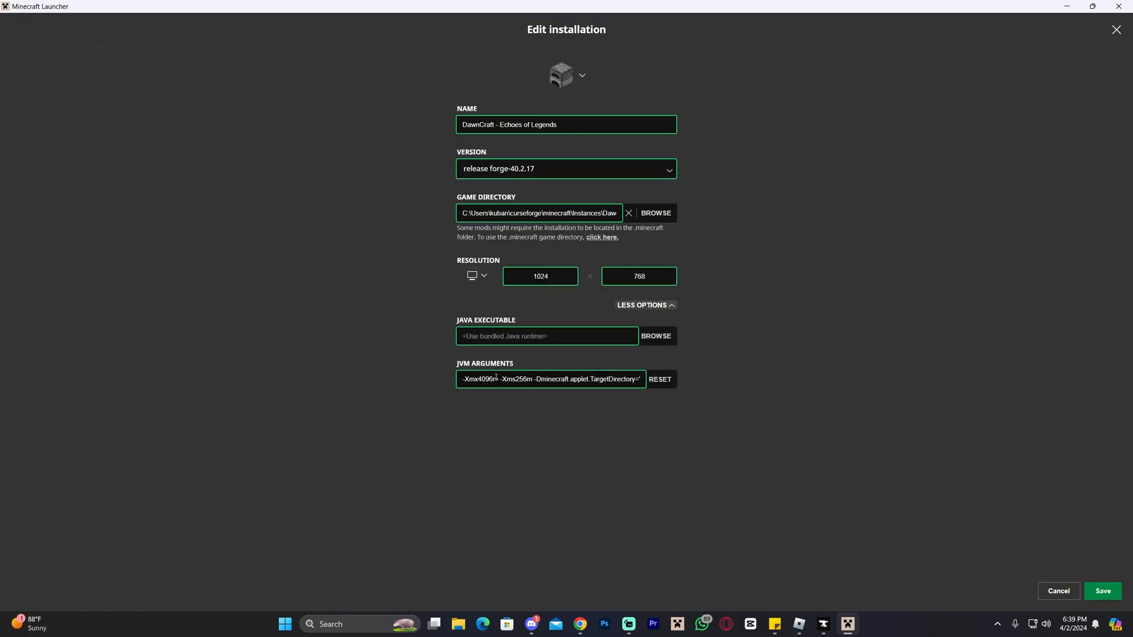
double_click(481, 379)
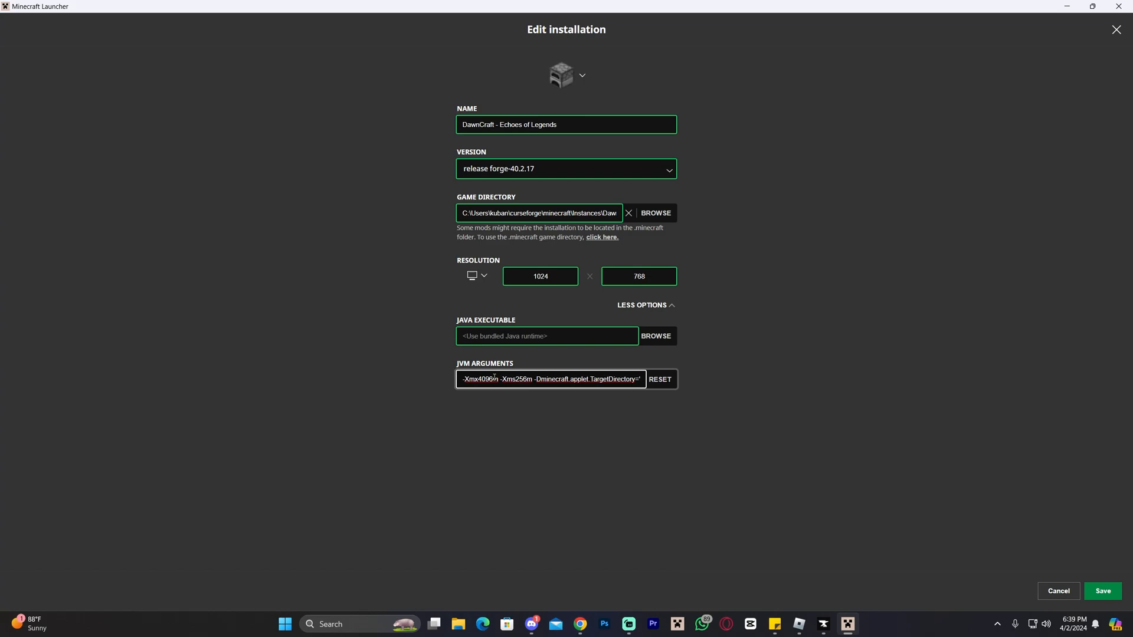
mouse_move(543, 407)
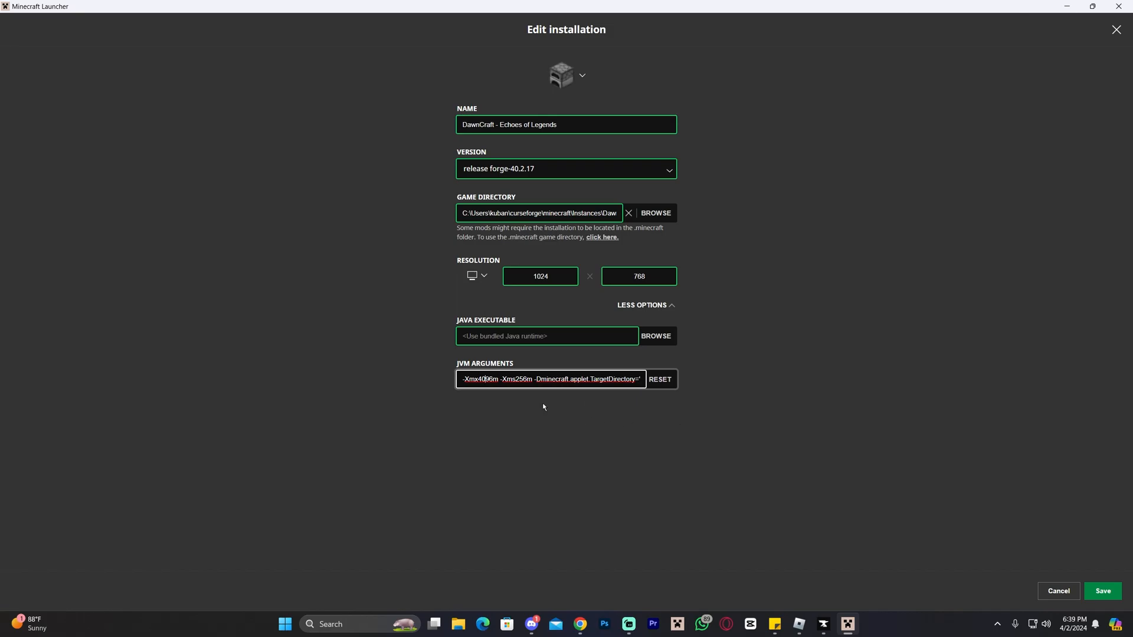
double_click(481, 379)
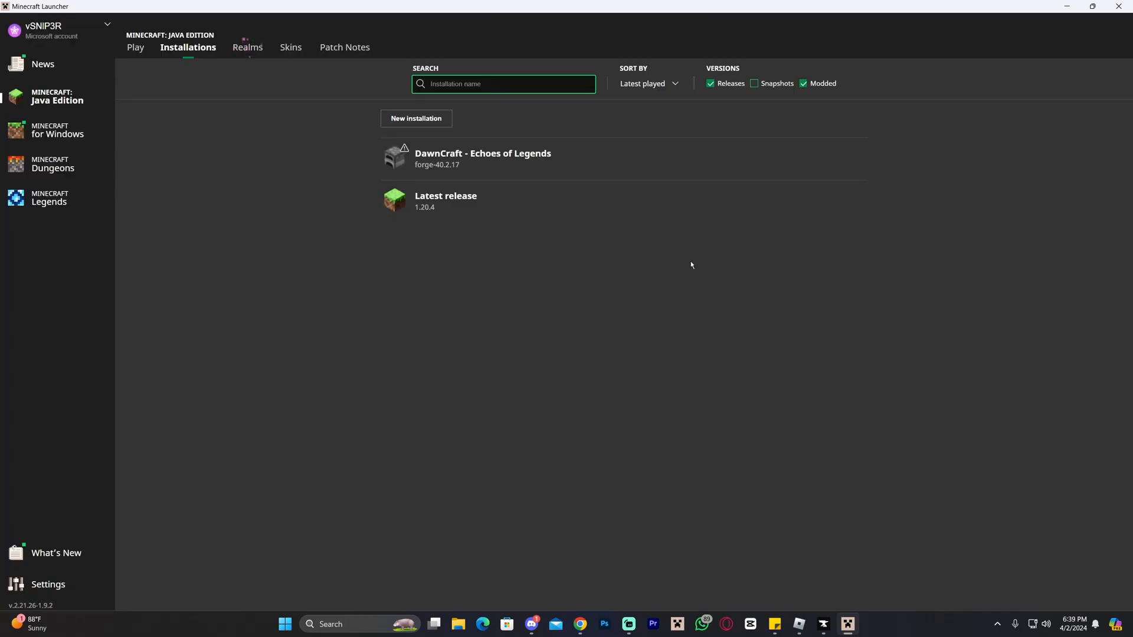
Play the DawnCraft installation, accepting the modified-installation warning
left_click(134, 47)
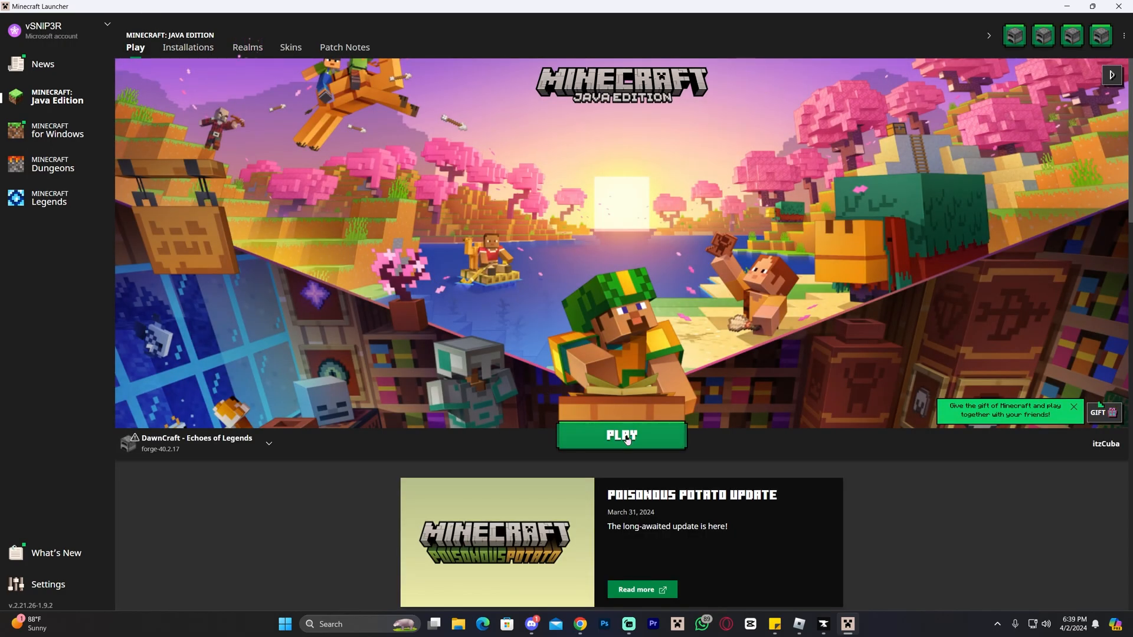
left_click(619, 435)
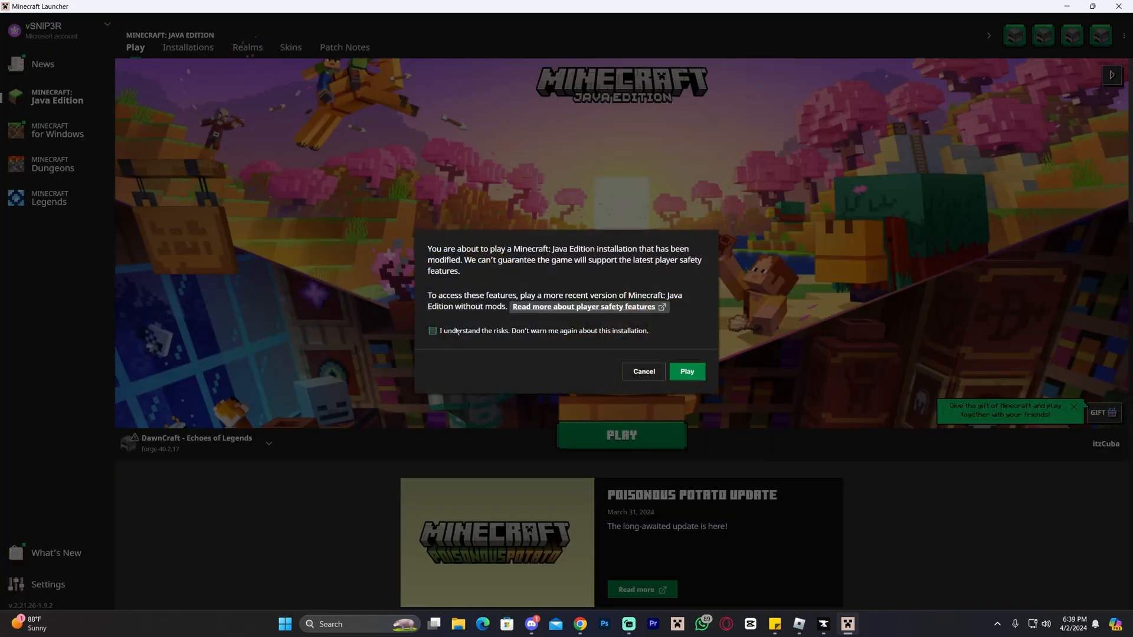
left_click(684, 372)
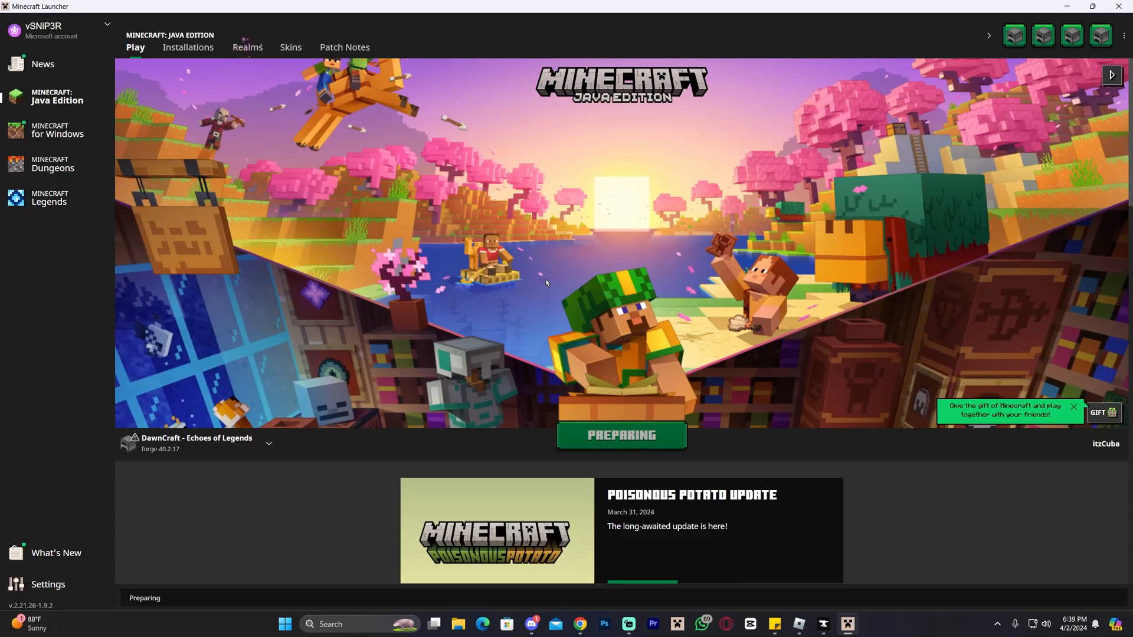
left_click(620, 435)
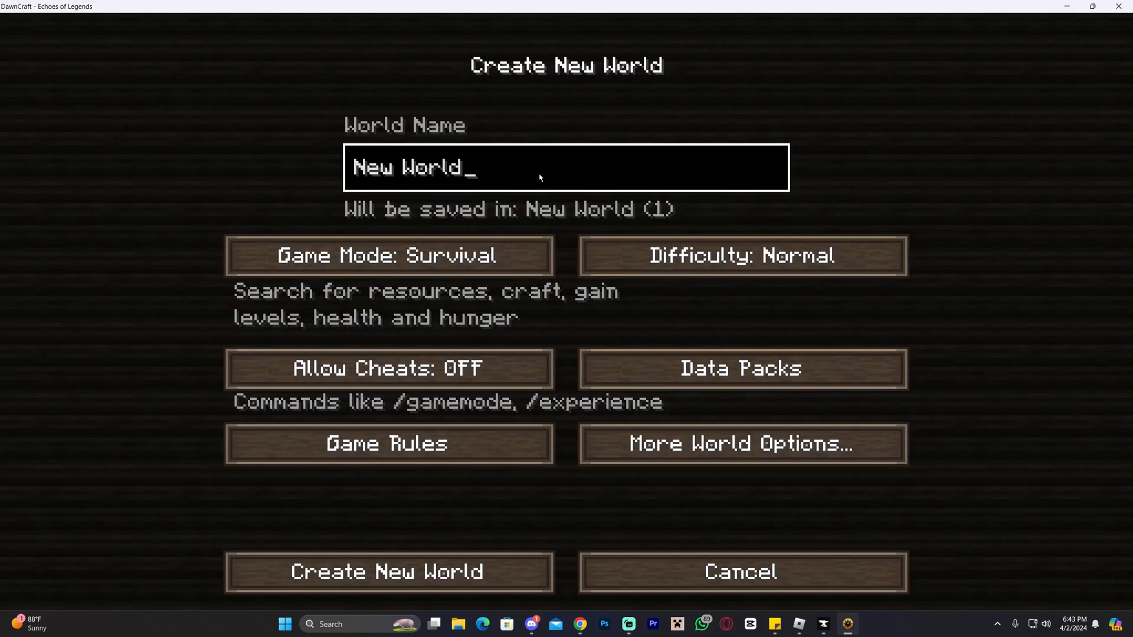
Create the default survival world named New World
left_click(389, 571)
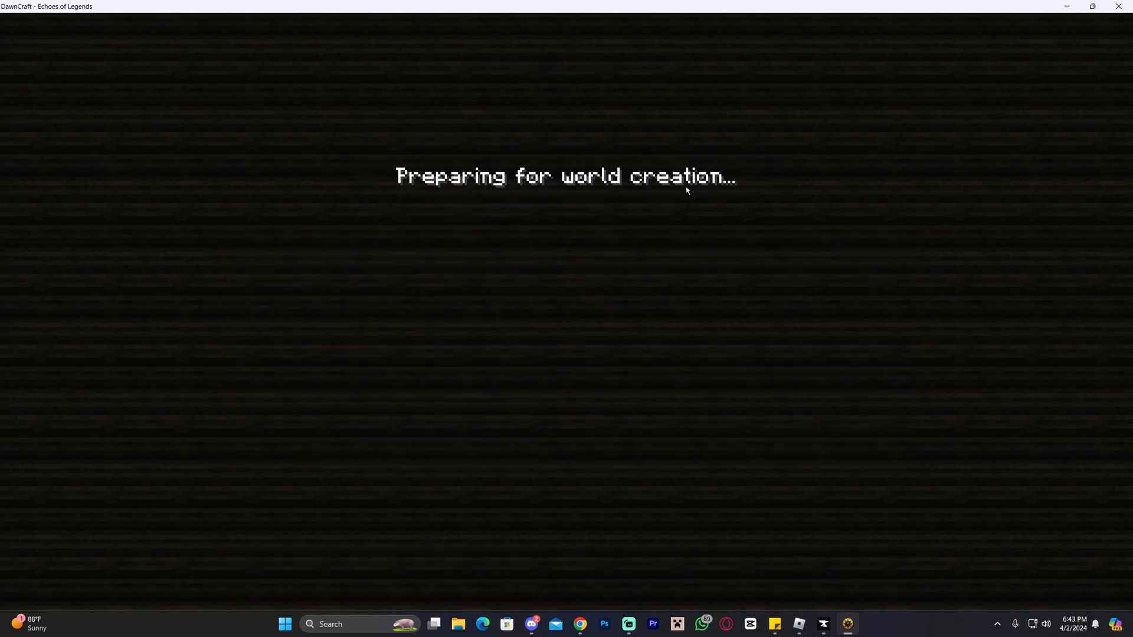